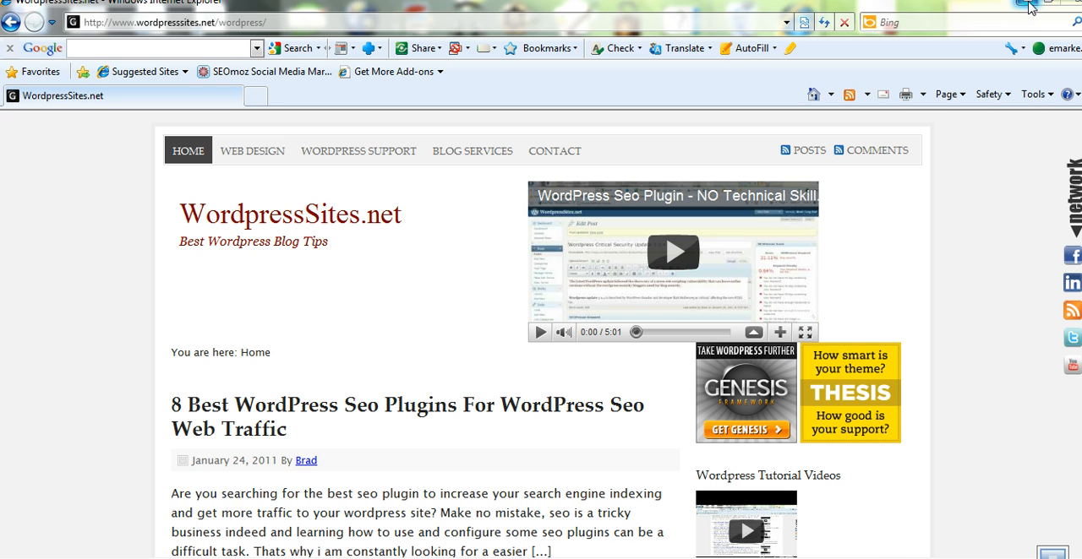
mouse_move(1029, 7)
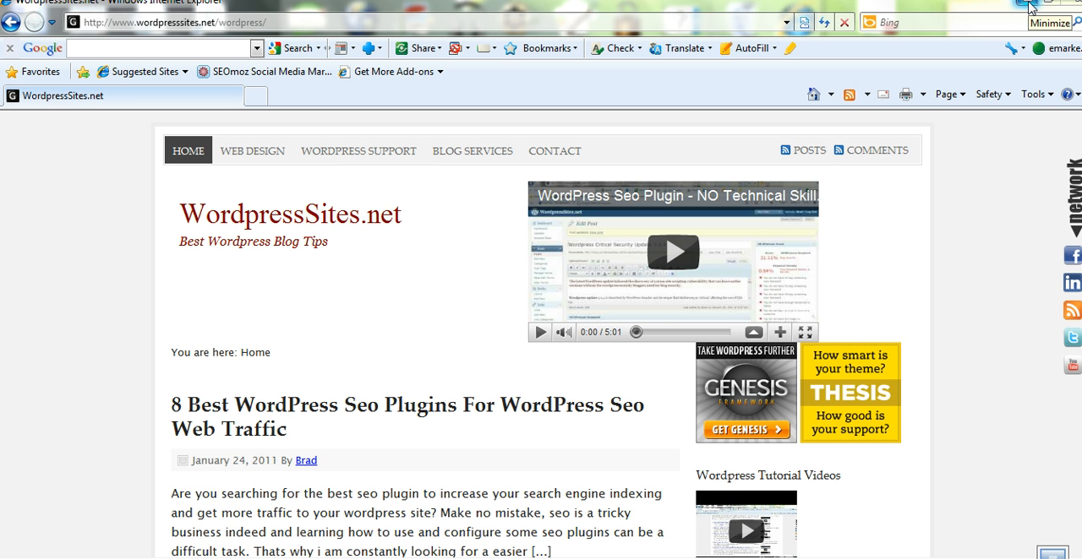
Step: Switch from the live blog front page to the WordpressSites.net admin Dashboard
click(1051, 24)
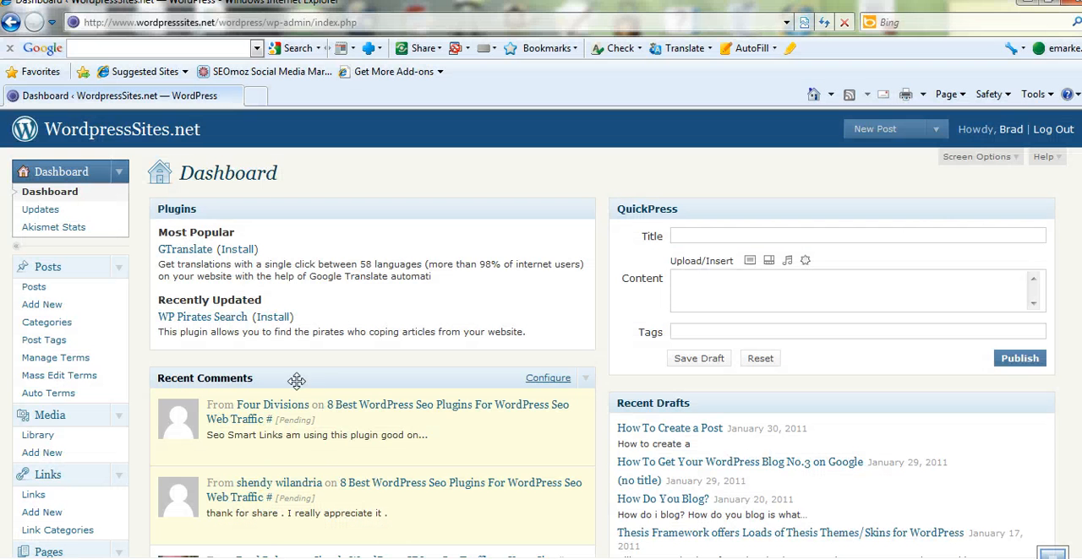
mouse_move(204, 358)
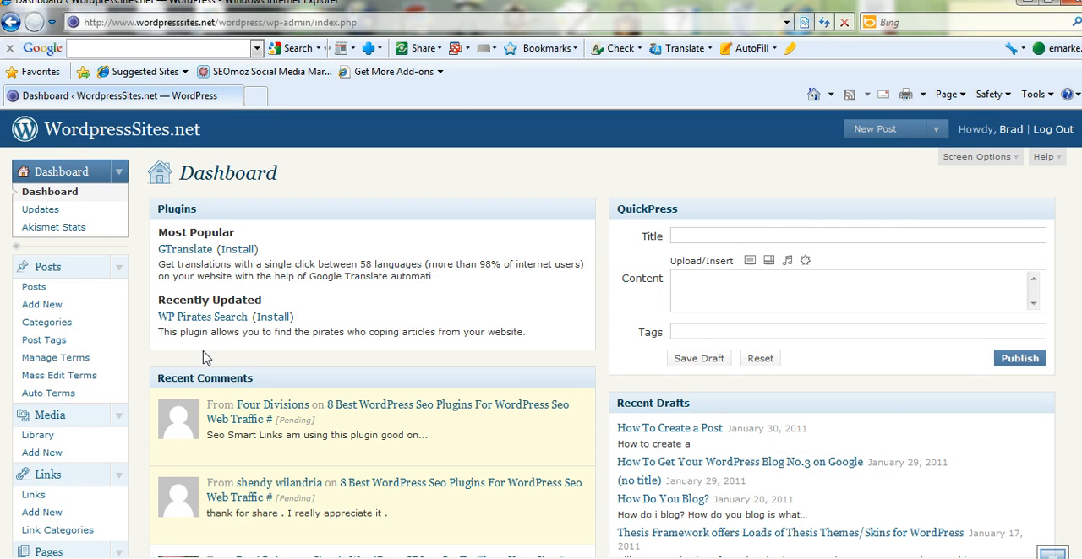
mouse_move(35, 288)
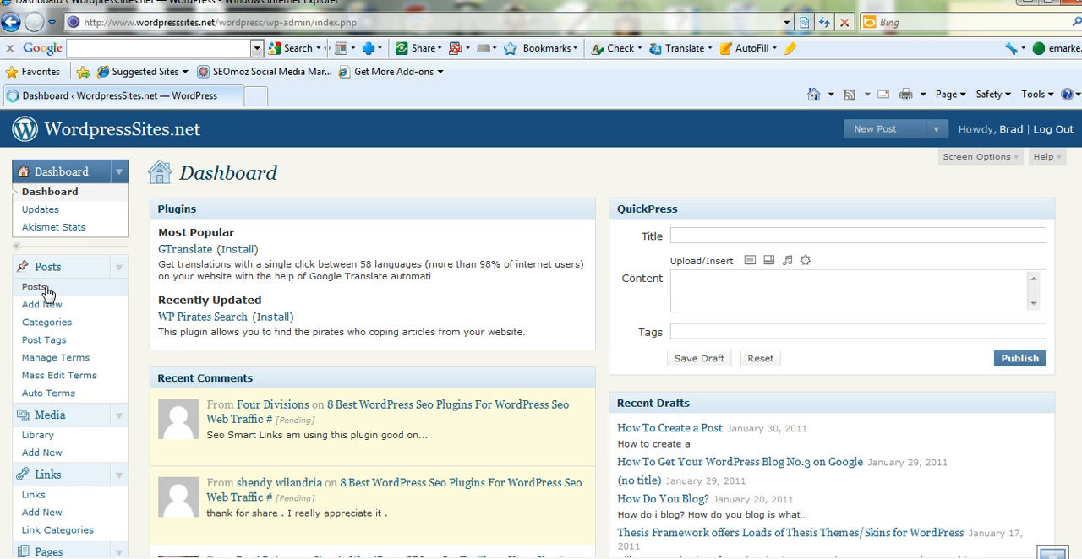
Step: Go to the Posts list and start editing the '(no title)' draft
click(34, 287)
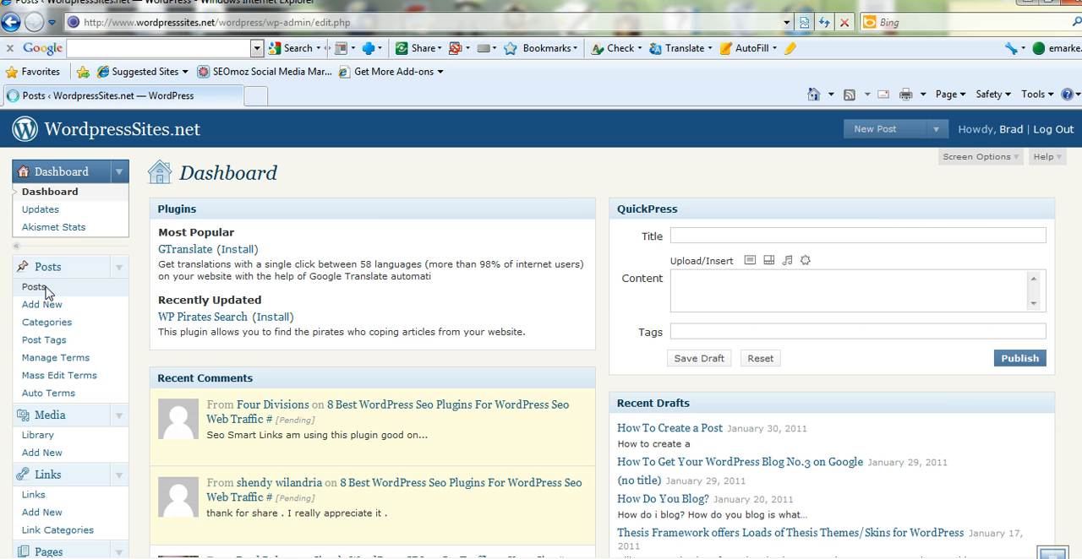
click(34, 288)
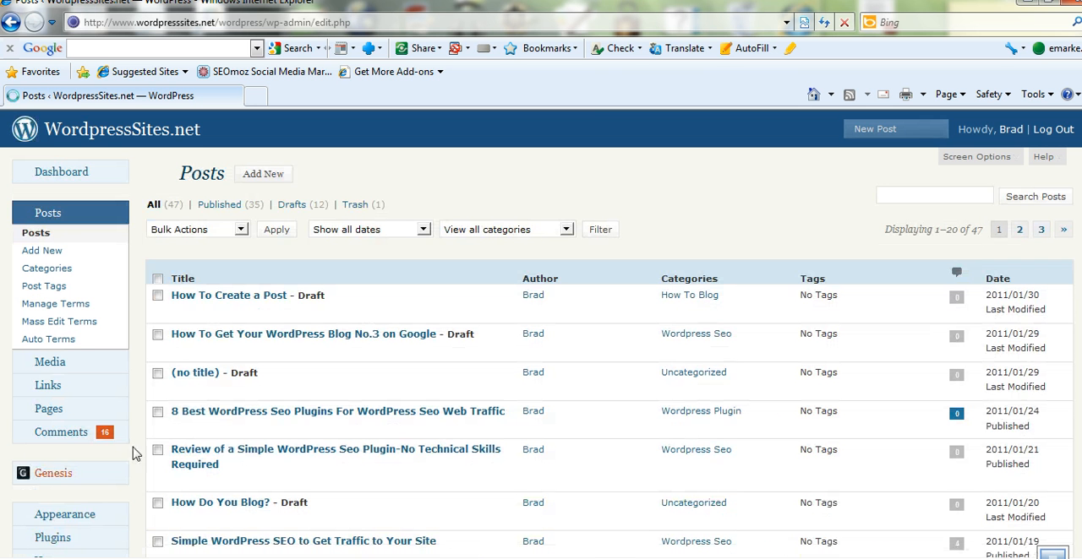
mouse_move(229, 294)
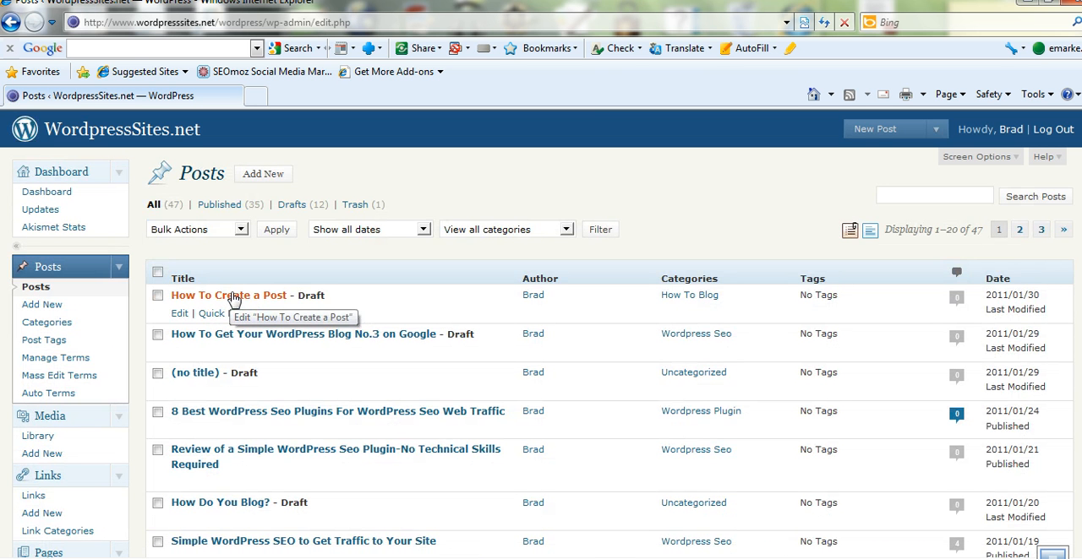
mouse_move(196, 372)
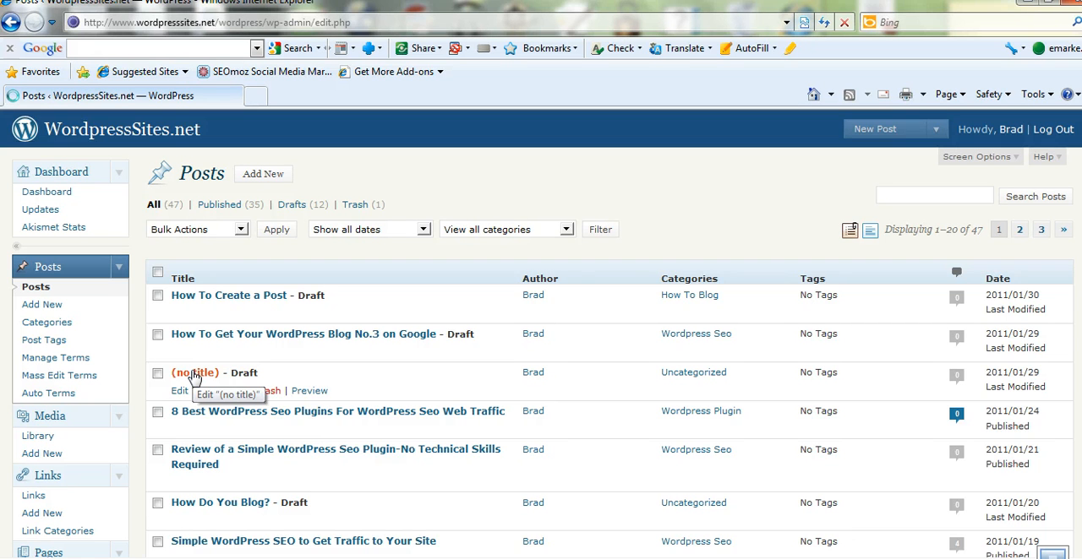
click(179, 391)
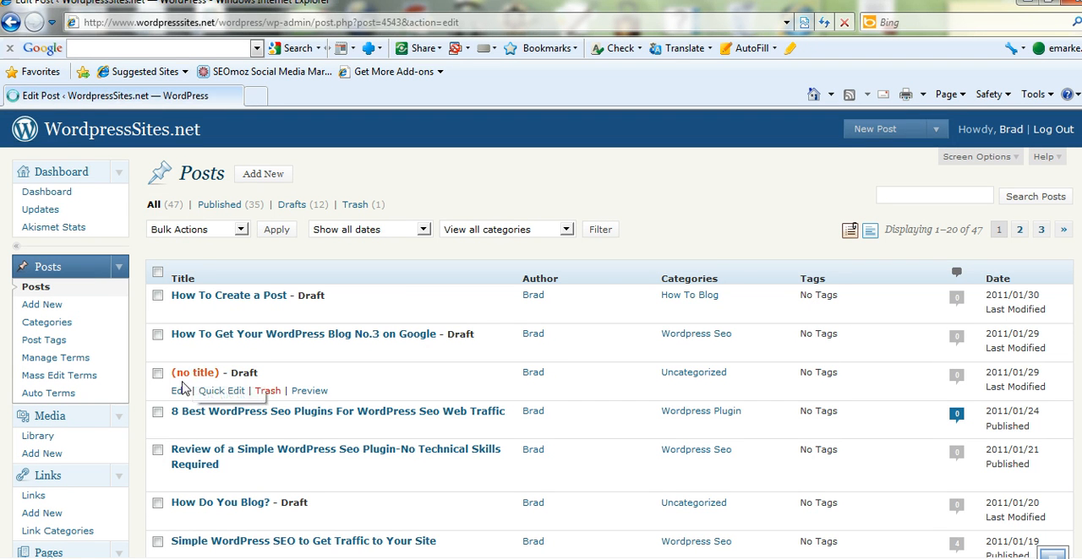
Step: Enter 'Wordpress seo' as the draft post's title
click(179, 390)
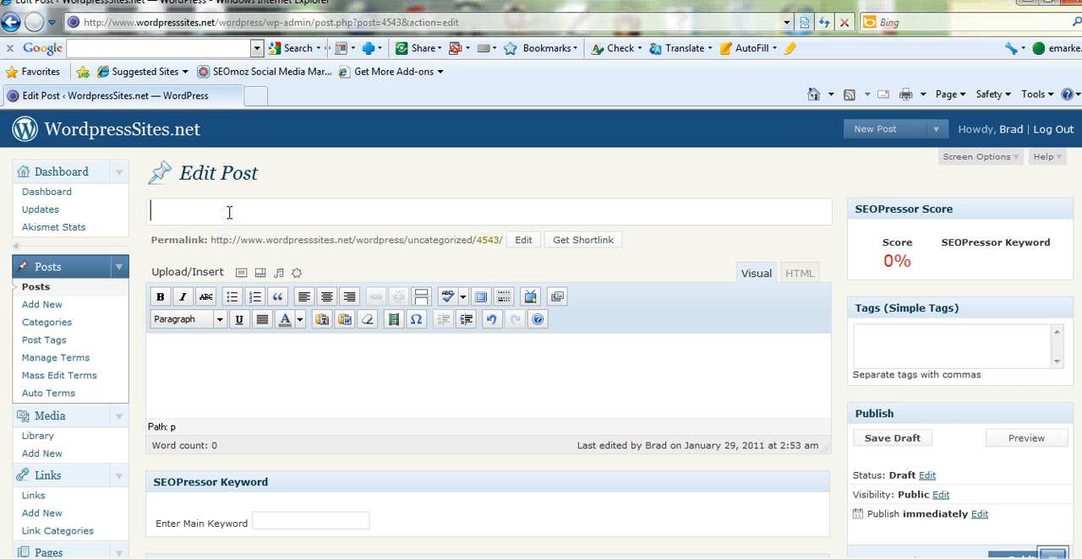
text(Wor)
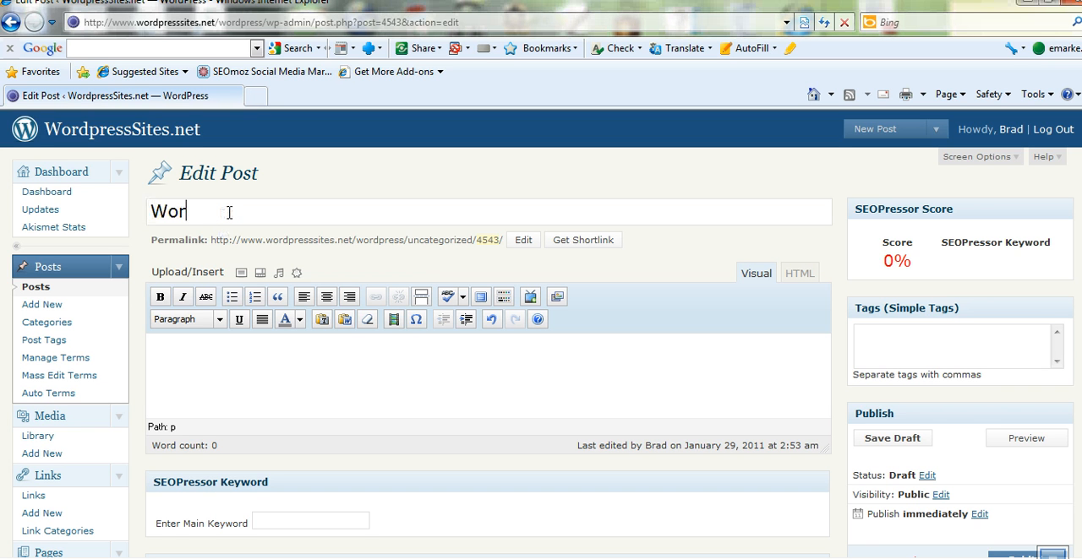
text(dpress s)
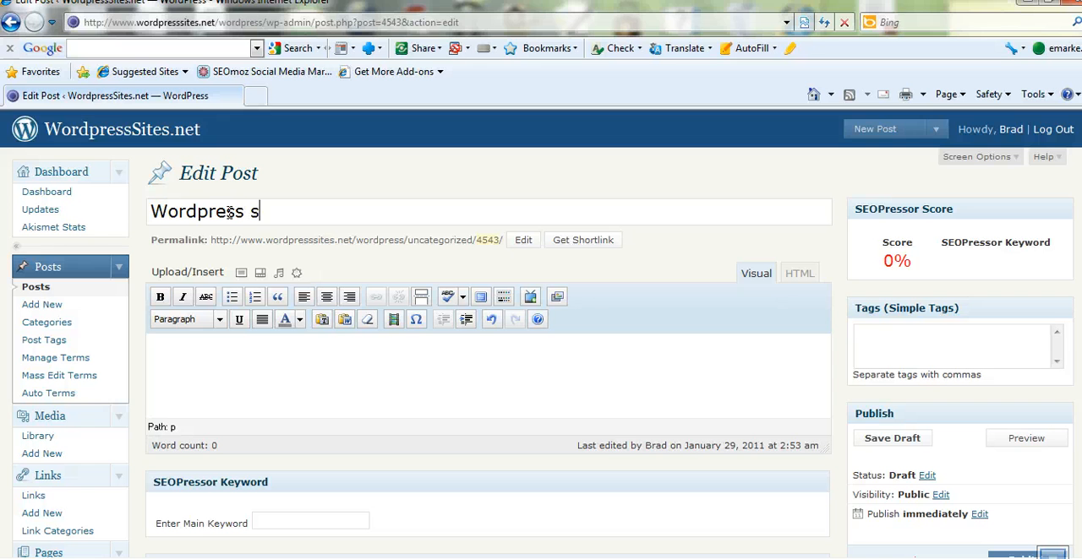
text(eo)
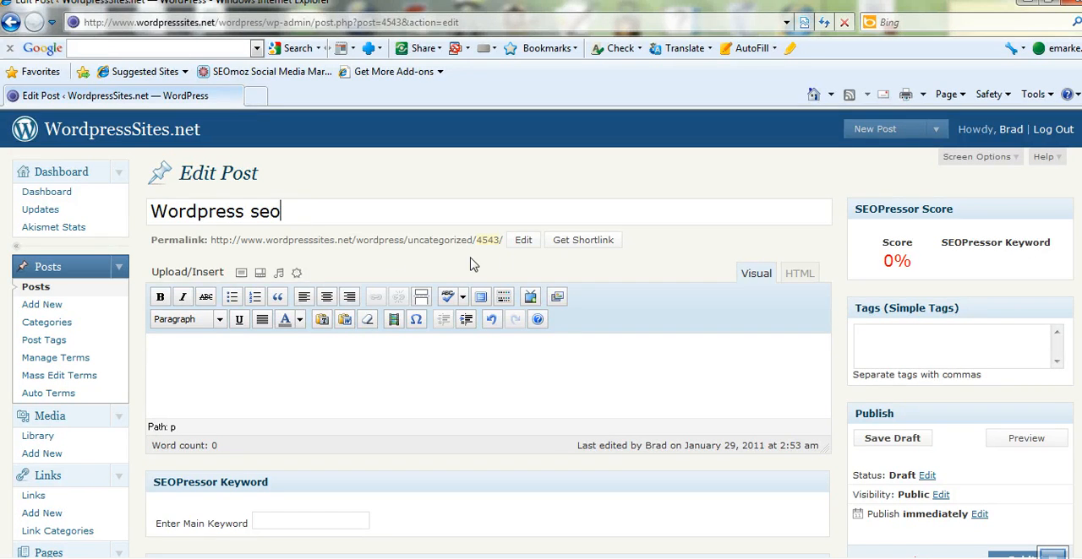
Step: Write the body sentence 'Wordpress seo is very simple when you use a great wordpress plugin'
click(206, 349)
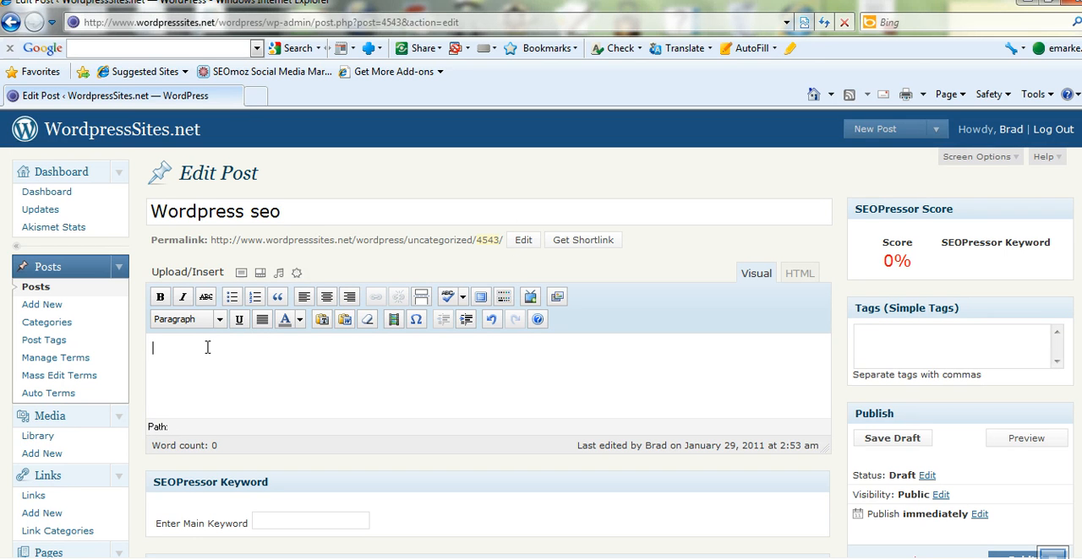
text(W)
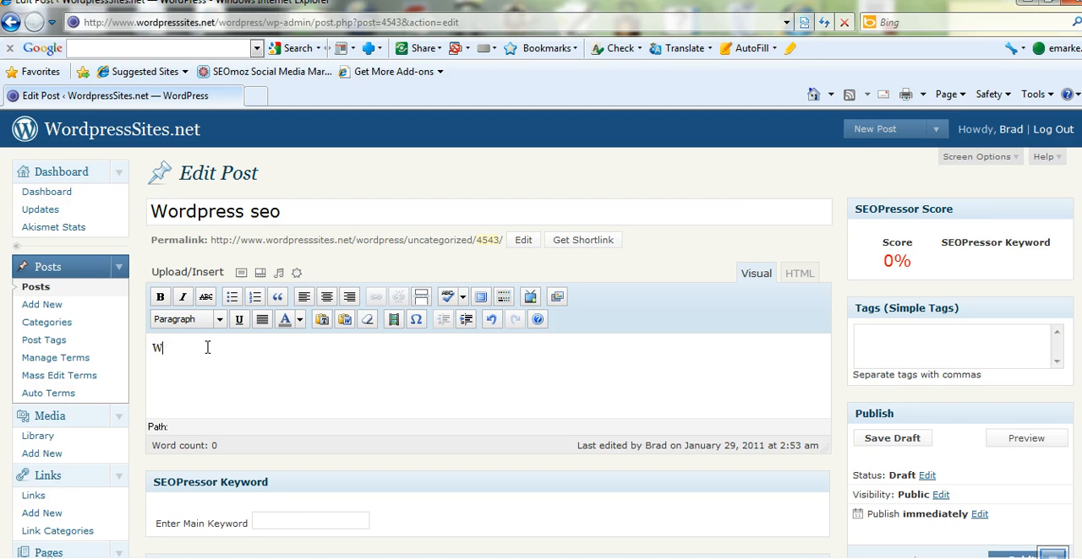
text(ordpress)
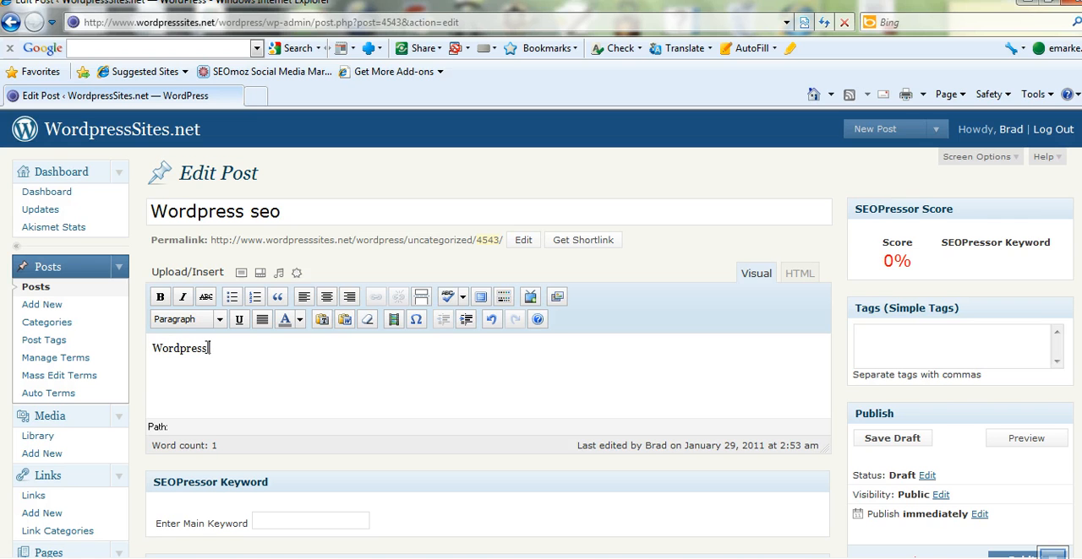
text(seo is v)
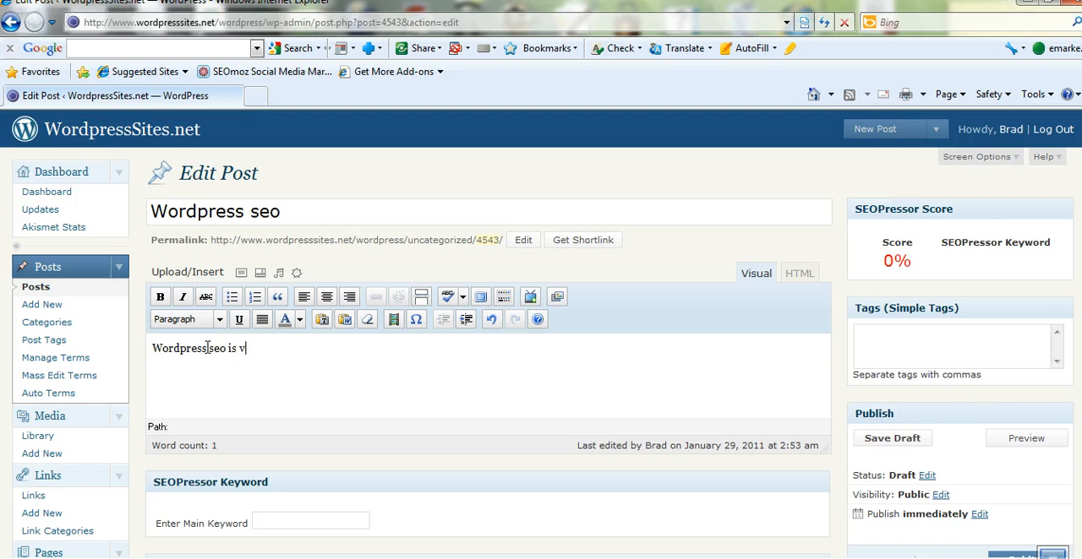
text(ery simpl)
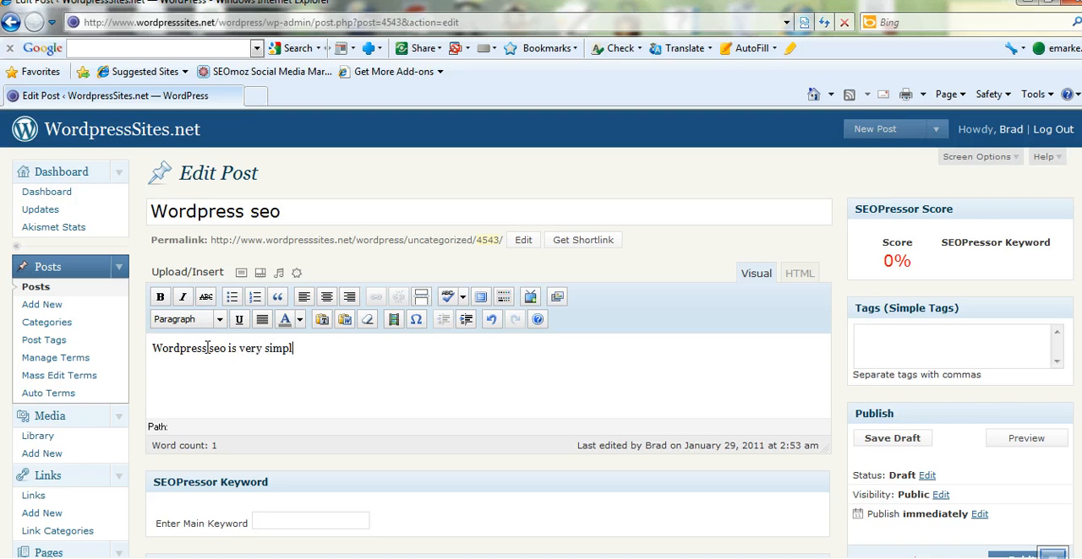
text(e when you)
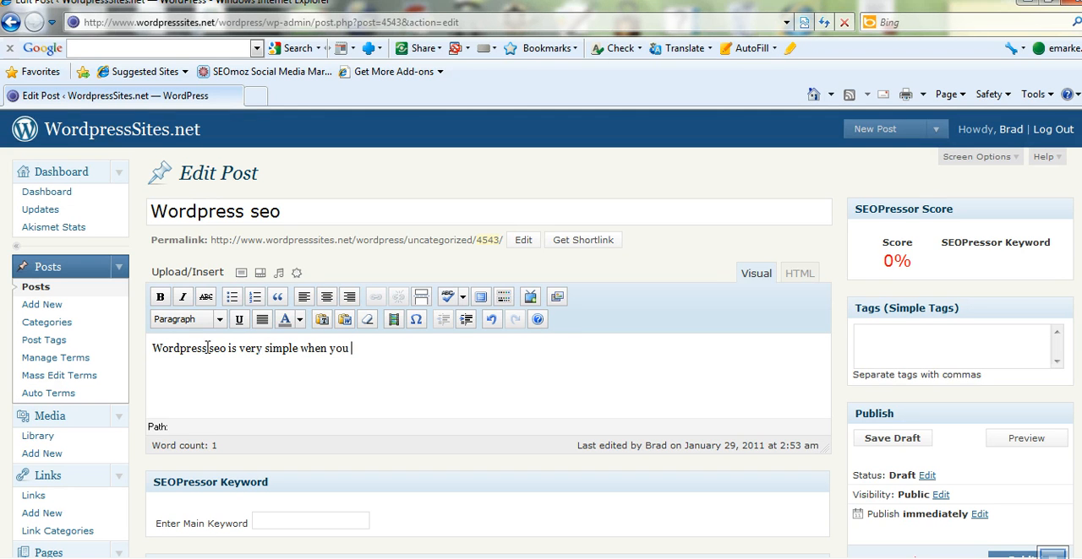
text(use a)
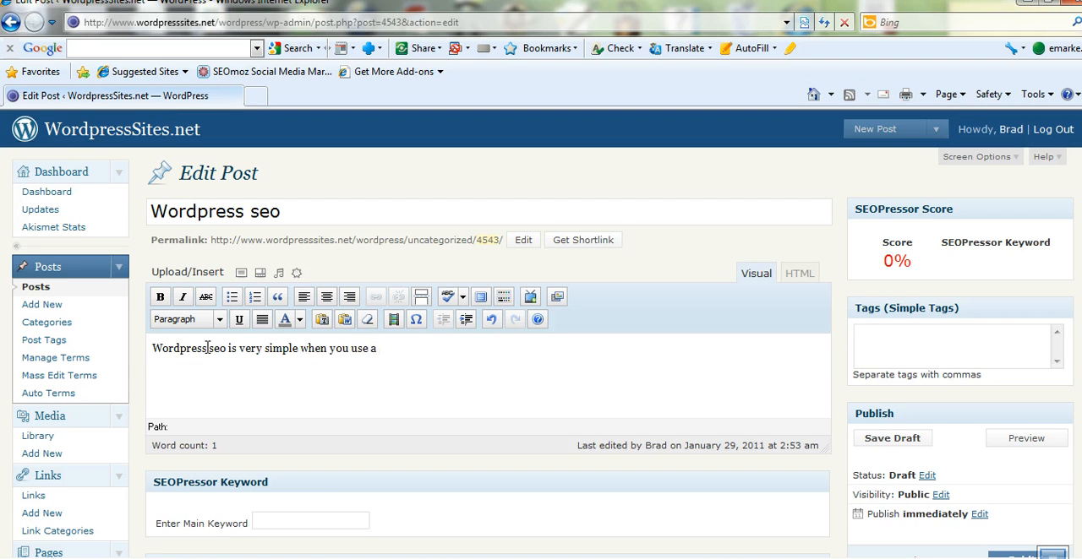
text(grea)
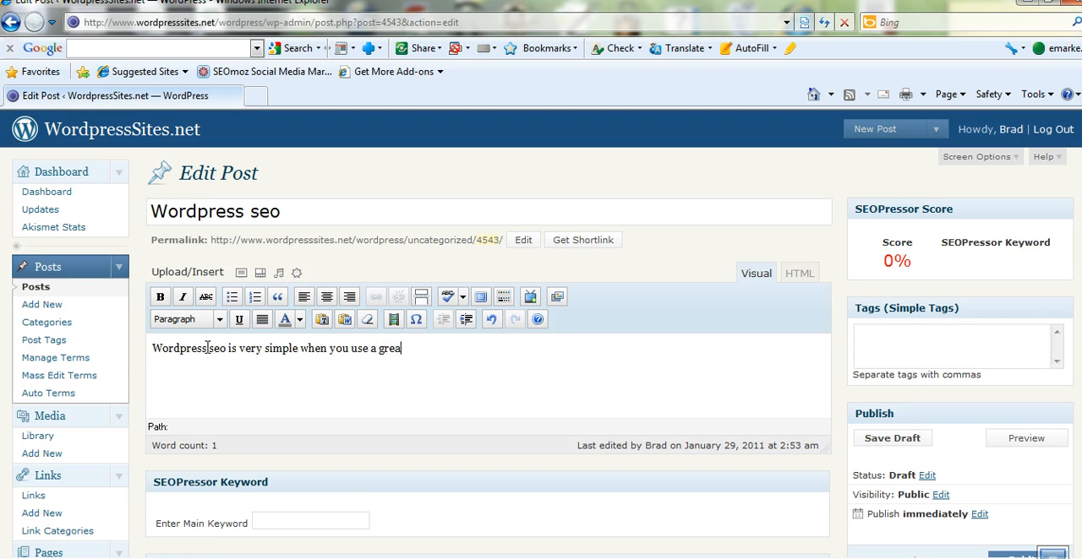
text(t wordpress pl)
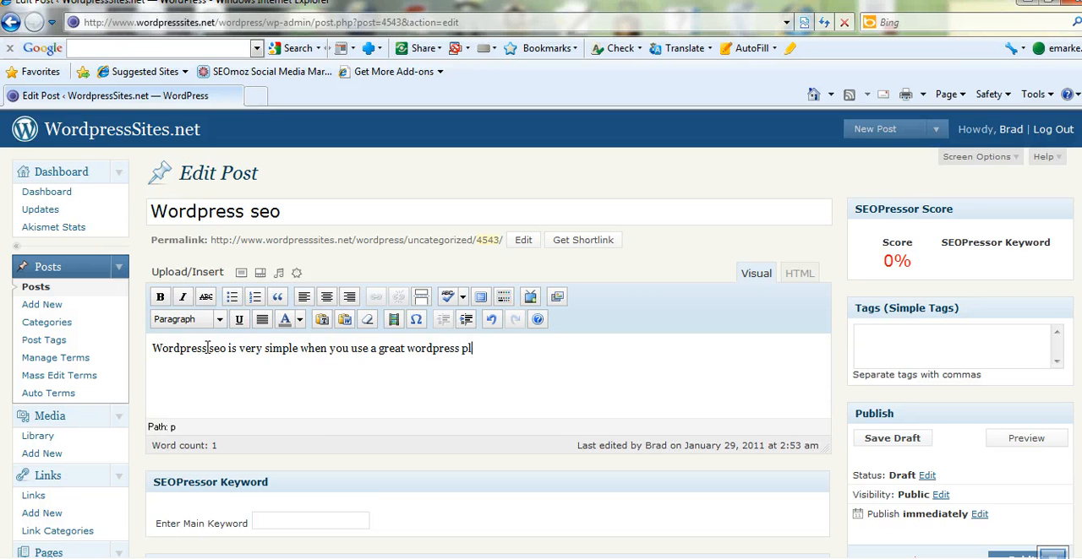
text(ugin)
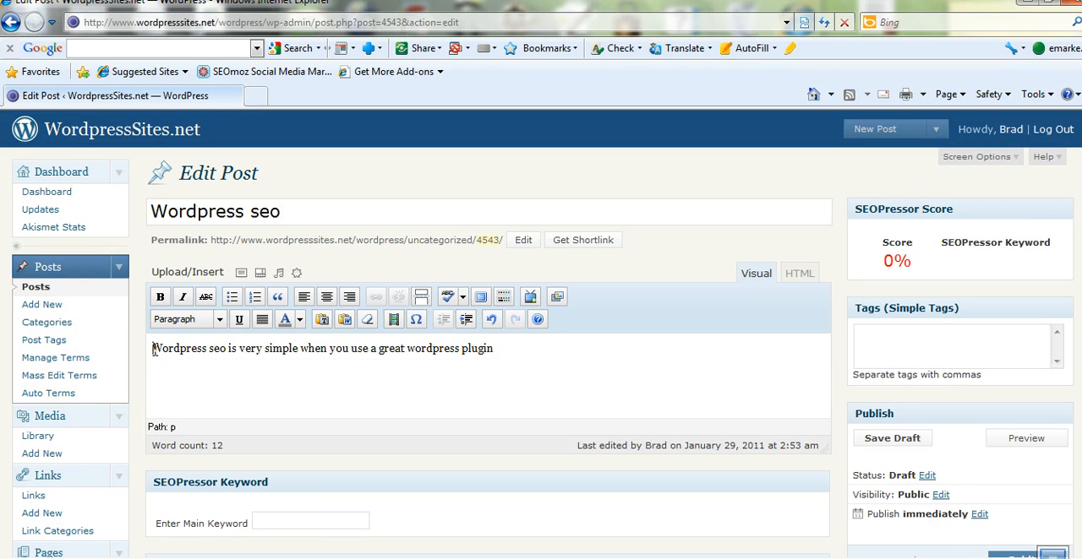
mouse_move(242, 274)
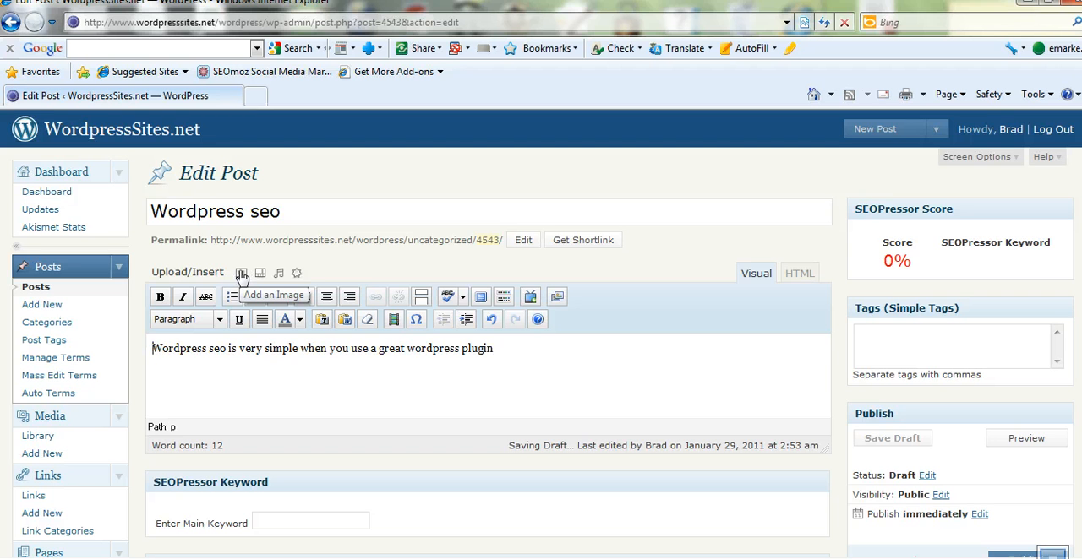
click(243, 274)
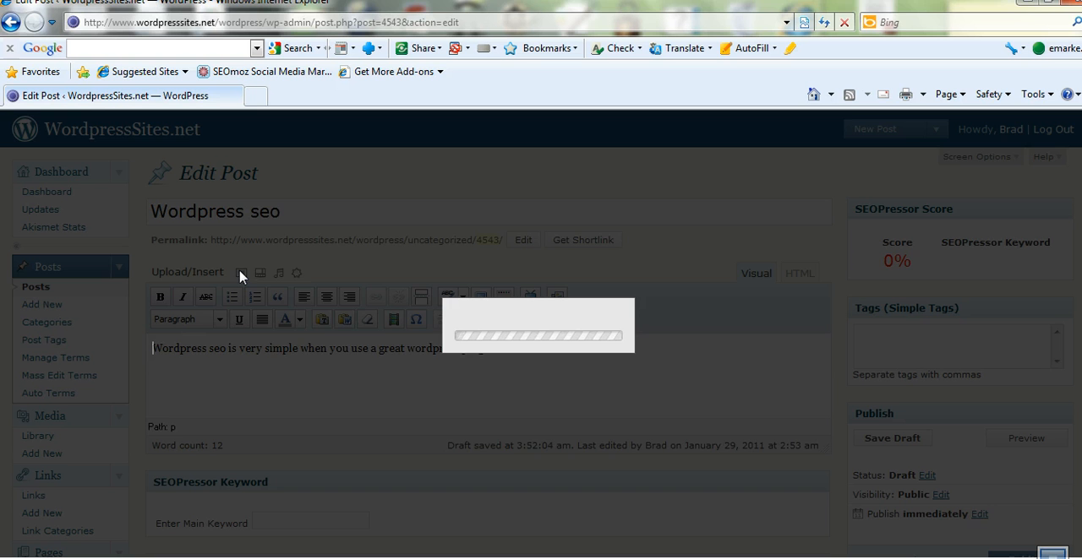
click(240, 272)
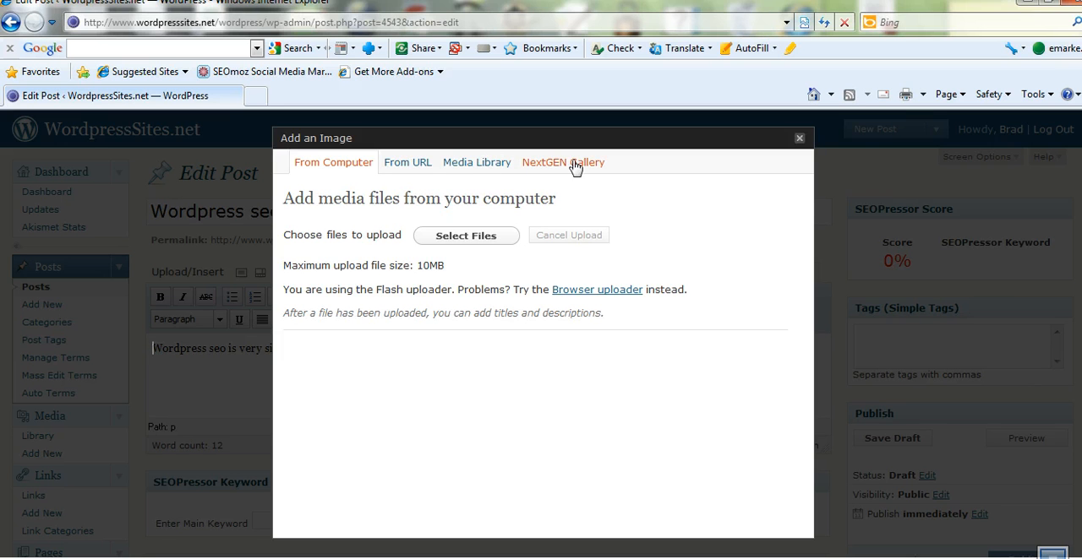
mouse_move(464, 163)
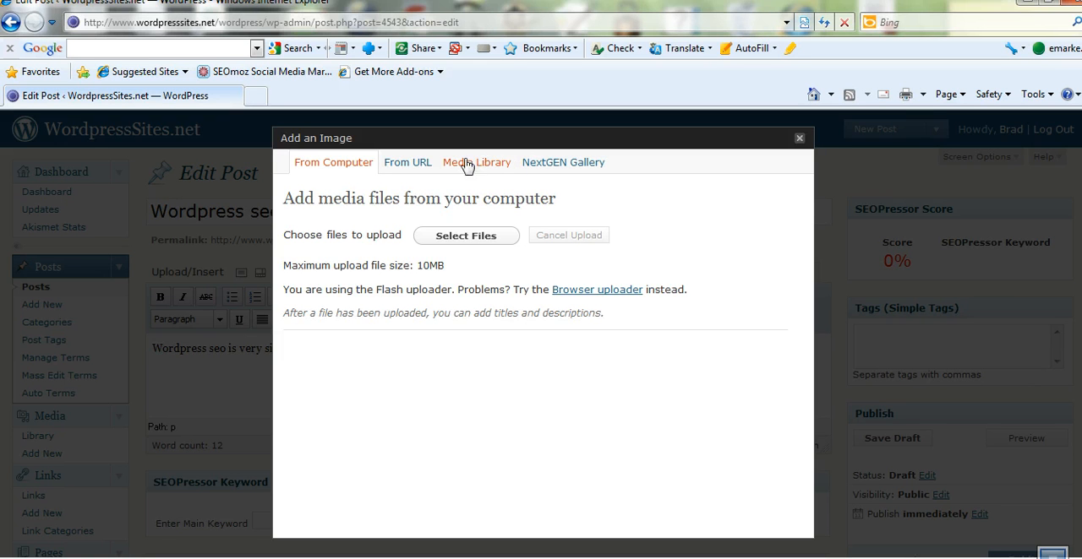
mouse_move(423, 162)
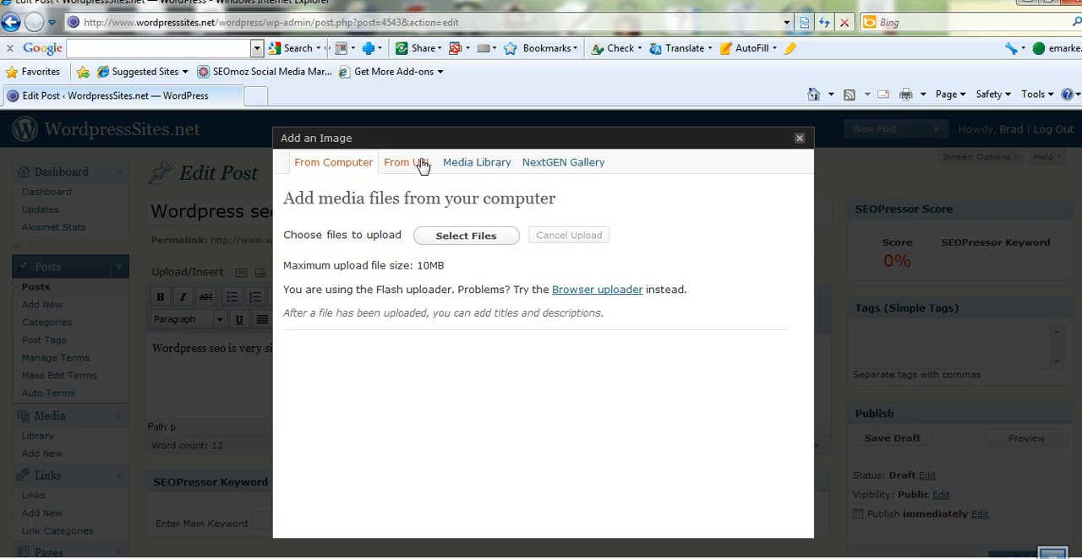
click(406, 162)
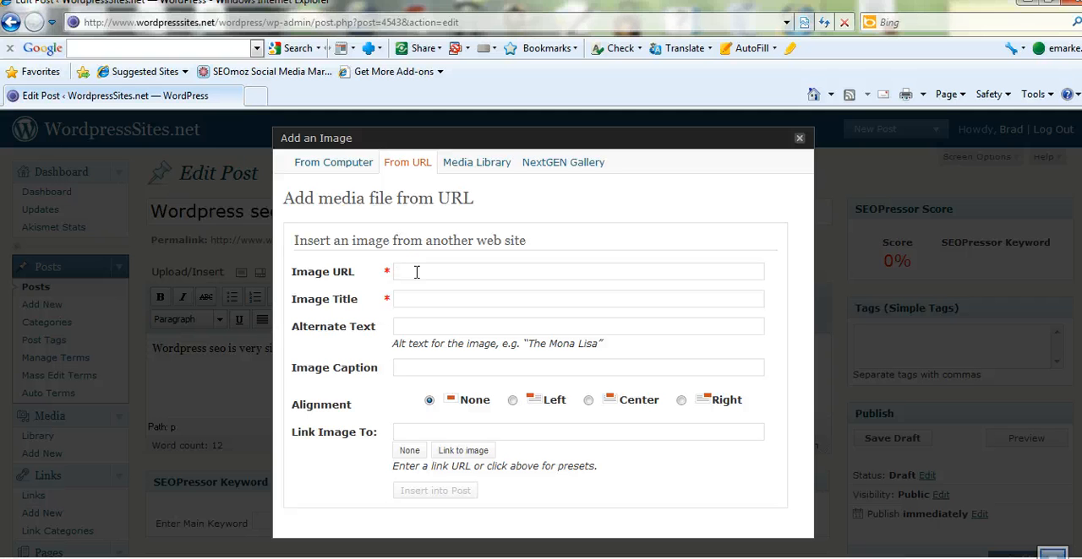
text(www.keywordsforsearch.com/wp-content/uploads/2011/01/image5.png)
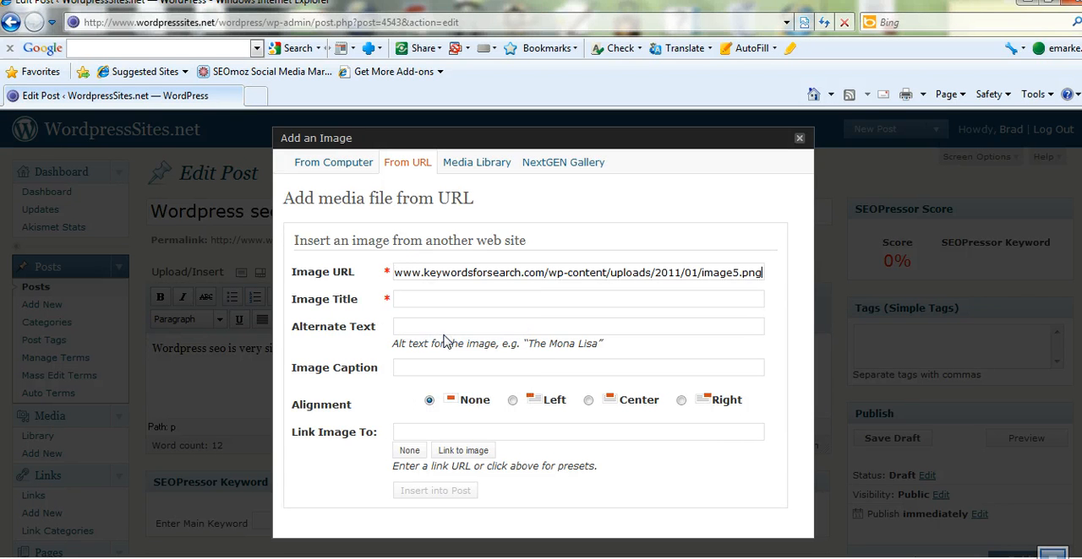
mouse_move(483, 288)
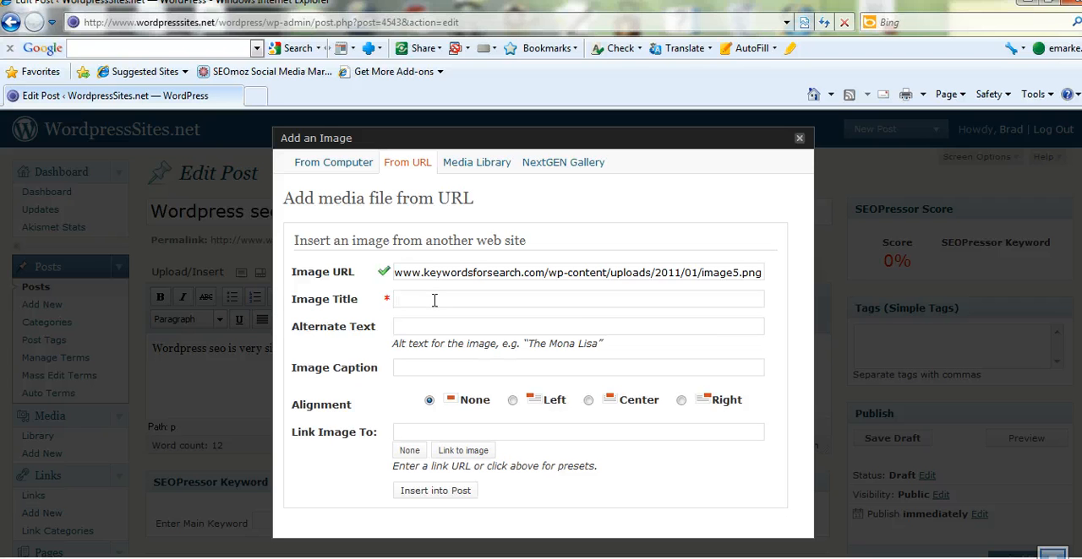
Step: Set the image's title and alternate text to 'Wordpress seo'
text(Wl)
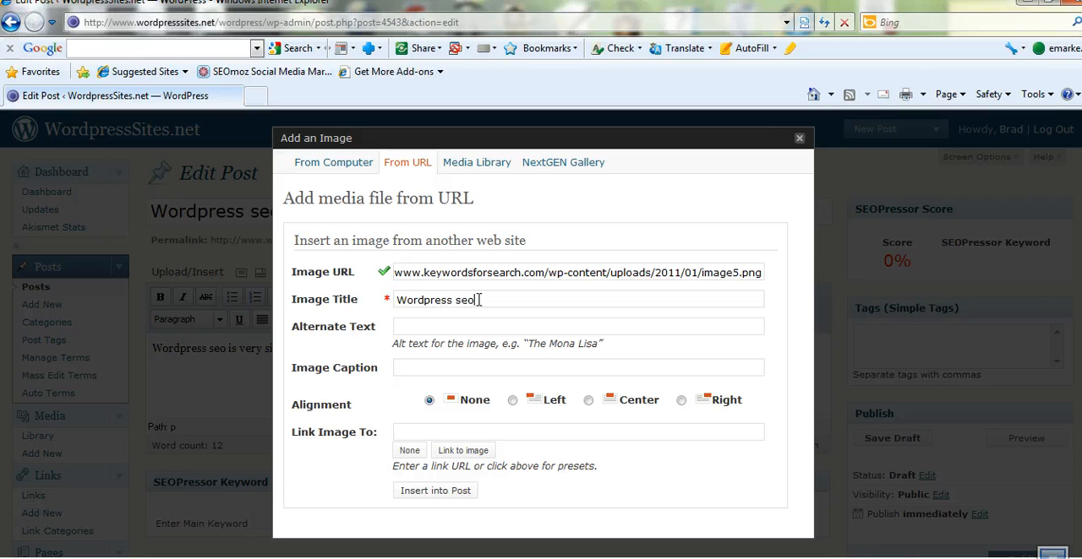
right_click(436, 299)
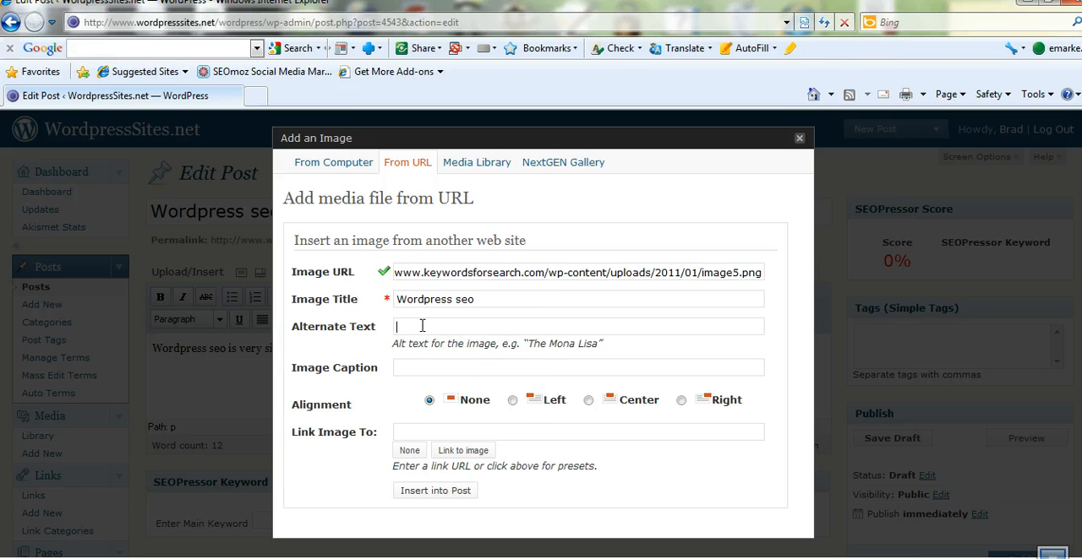
text(Wordpress seo)
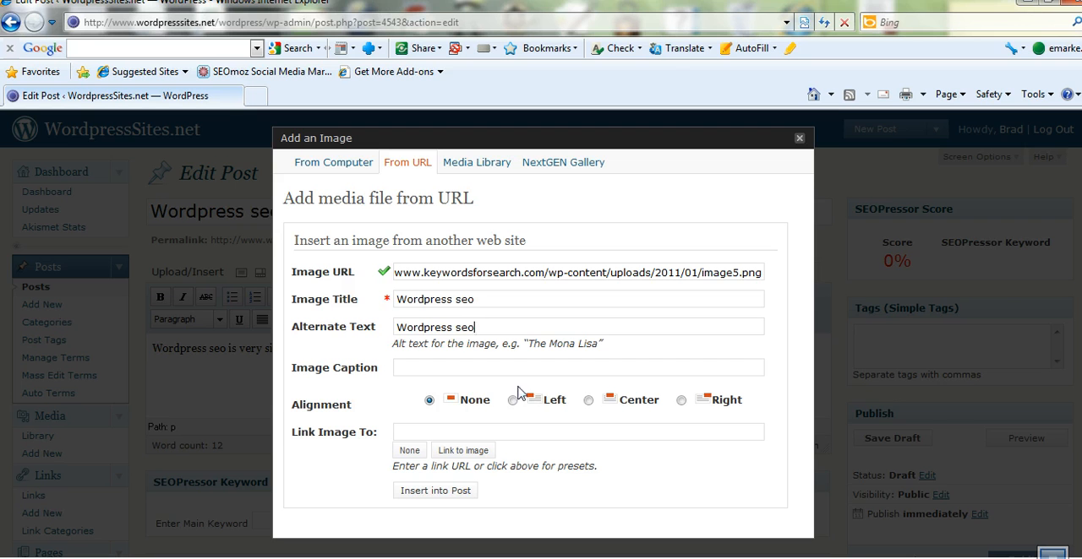
mouse_move(453, 423)
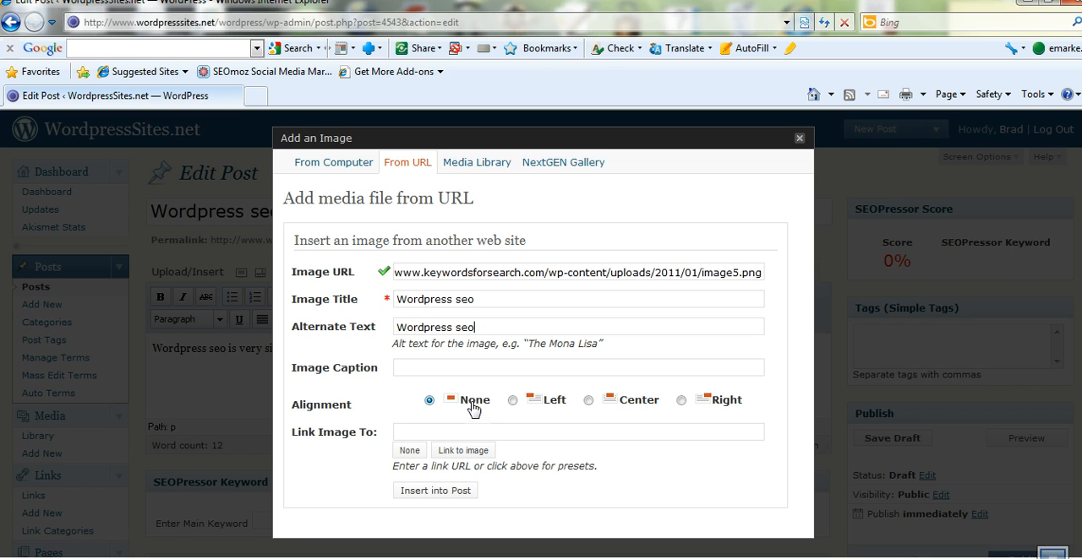
mouse_move(490, 412)
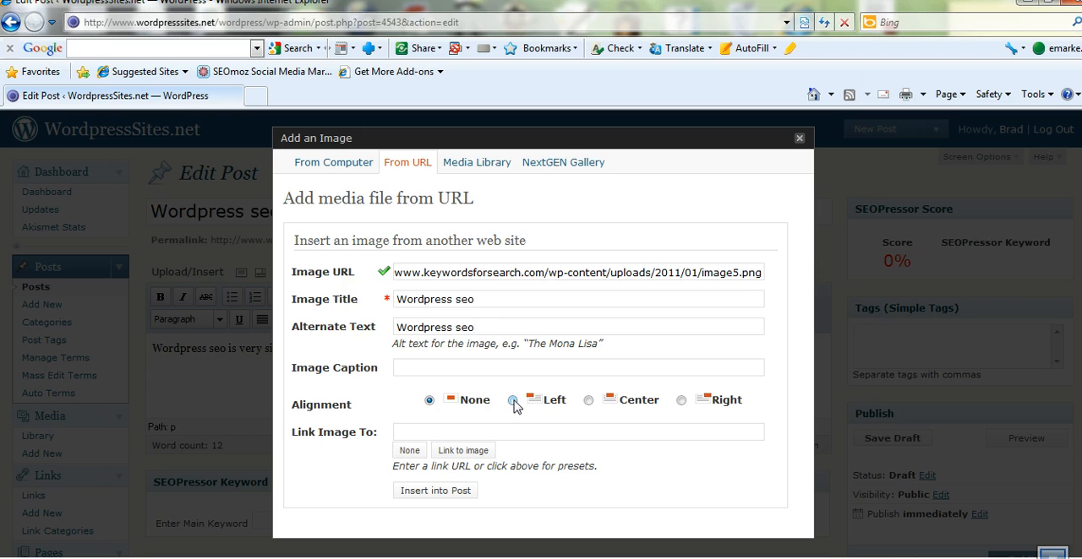
Step: Insert the image into the post body with Left alignment
click(512, 398)
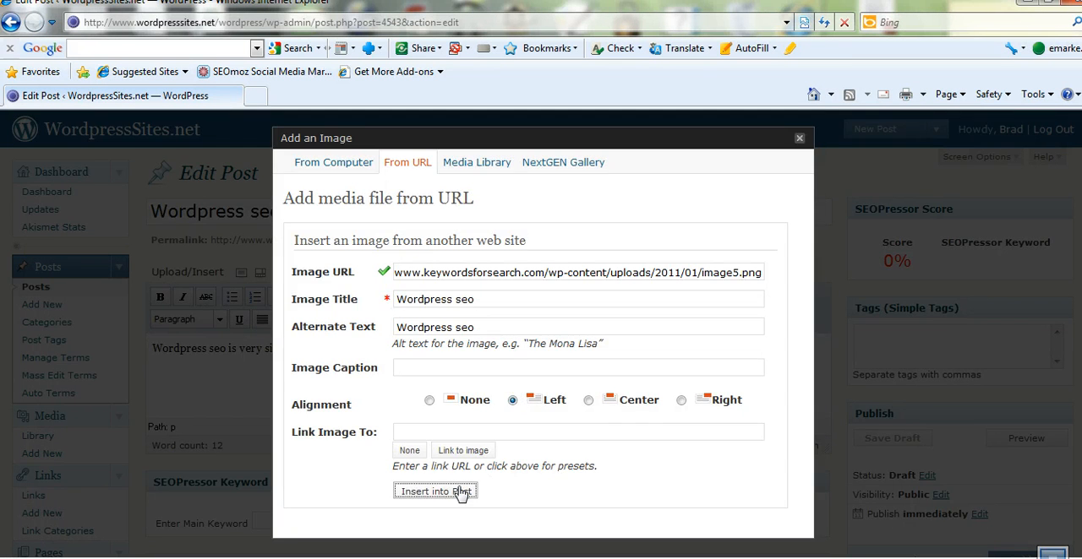
click(434, 491)
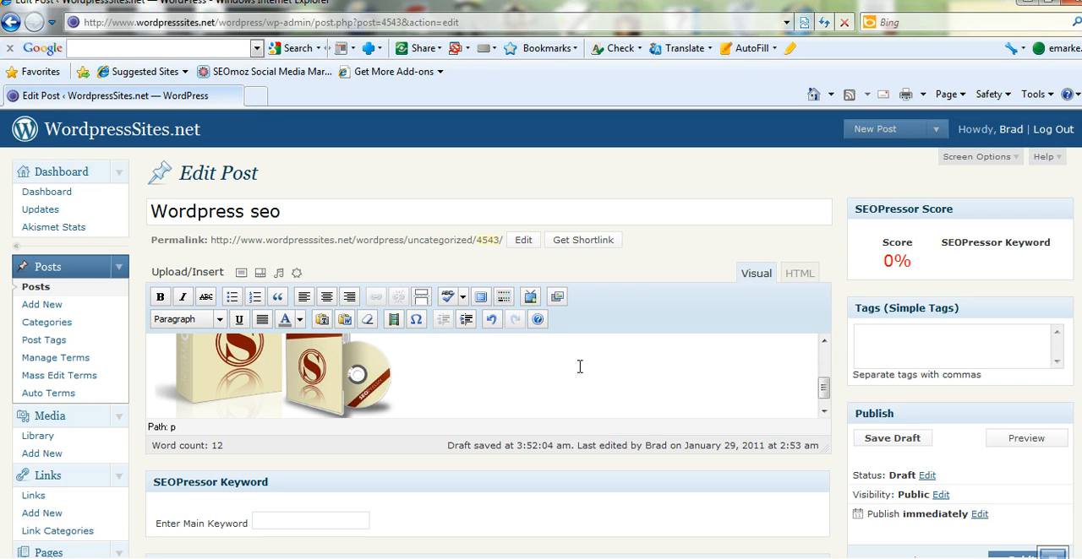
mouse_move(504, 297)
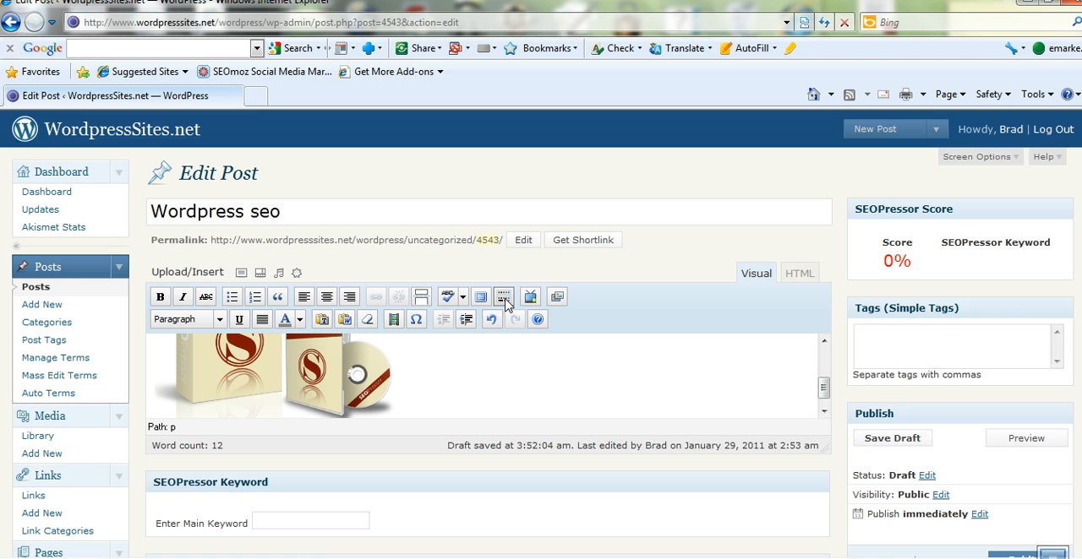
Step: Enter full-screen editing mode and select the inserted image
click(504, 298)
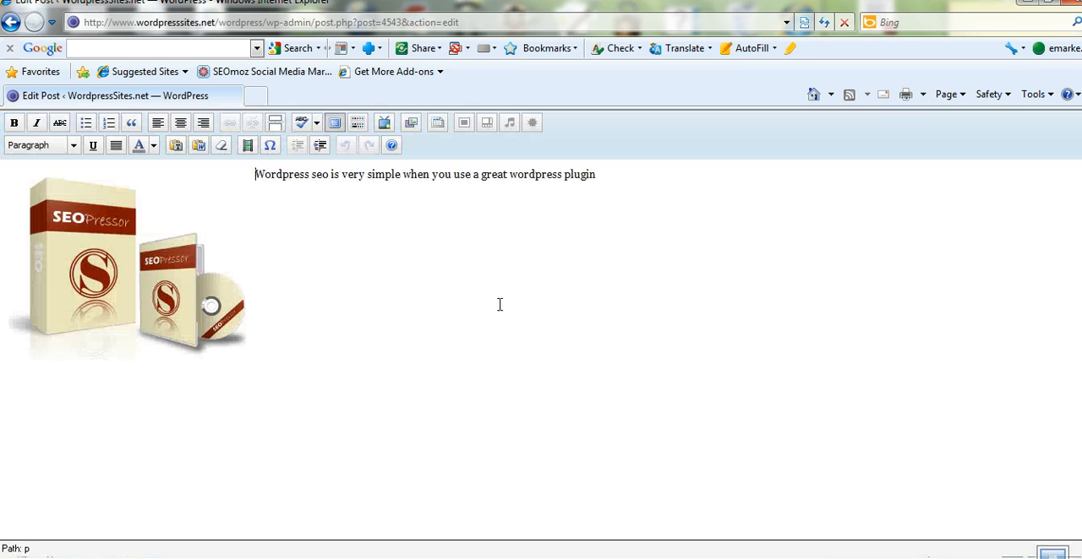
mouse_move(365, 263)
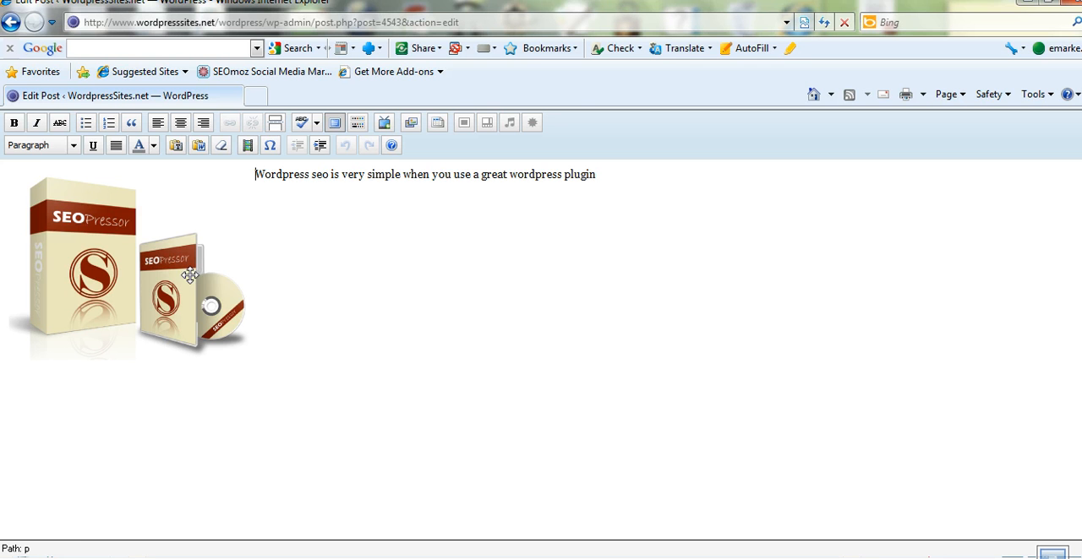
click(160, 257)
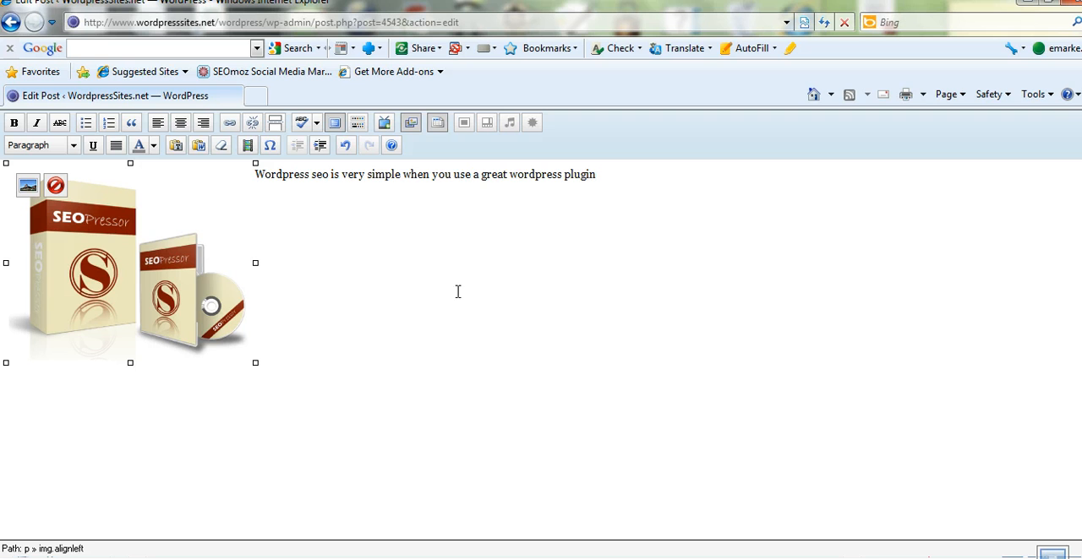
Step: In the Edit Image dialog, try alignments and settle on Right
click(54, 184)
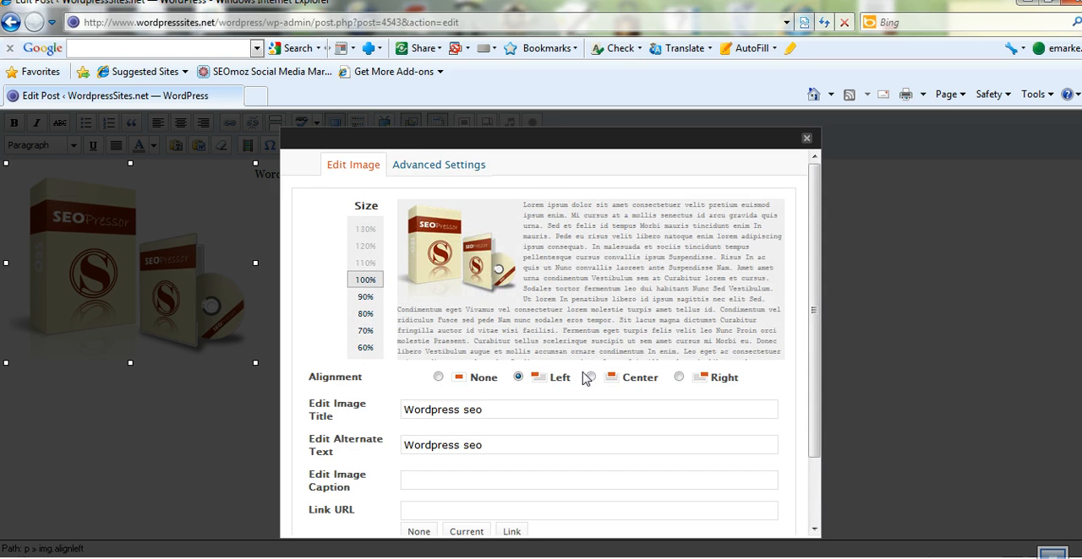
click(679, 375)
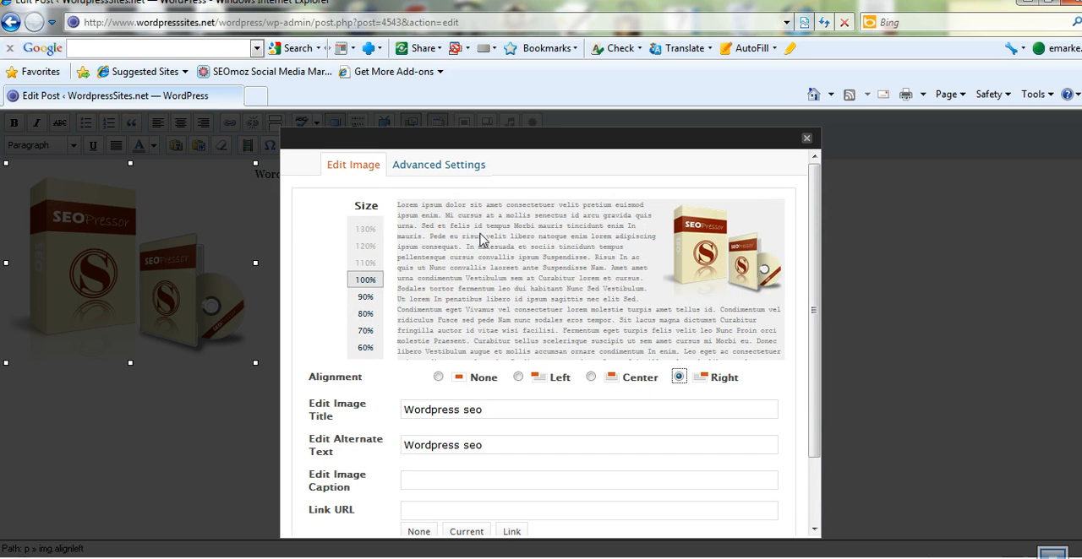
mouse_move(742, 240)
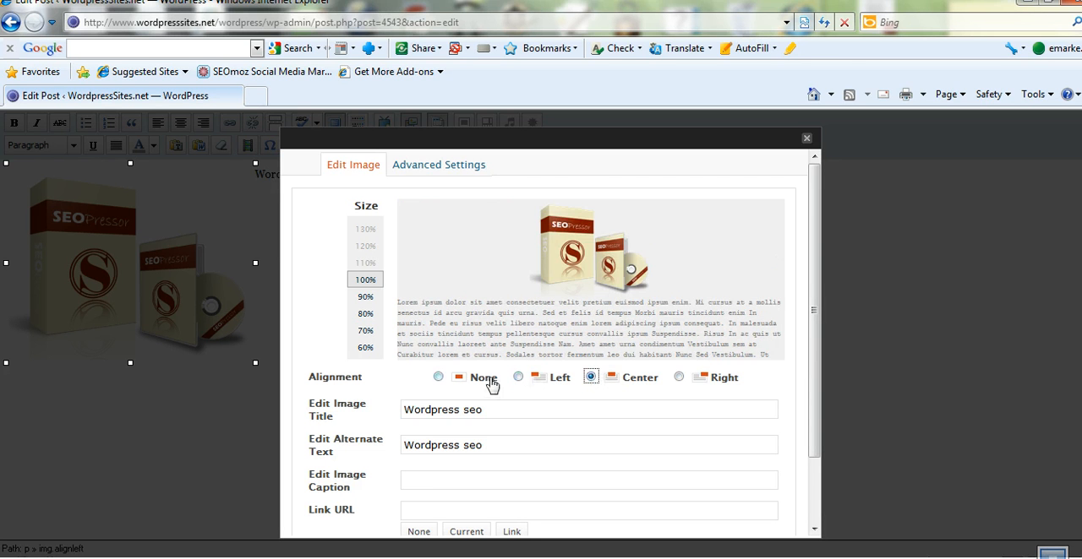
click(438, 376)
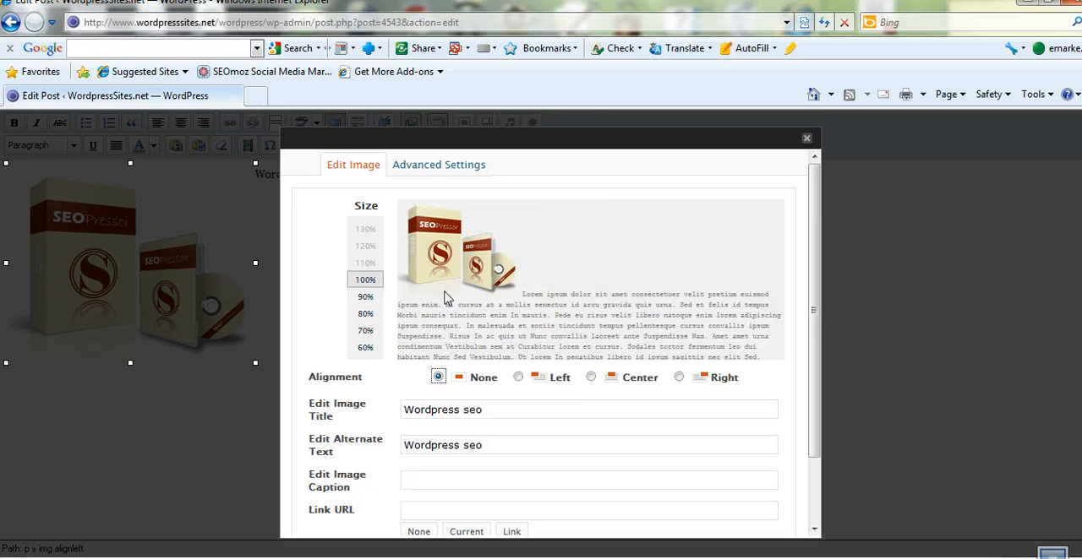
mouse_move(669, 385)
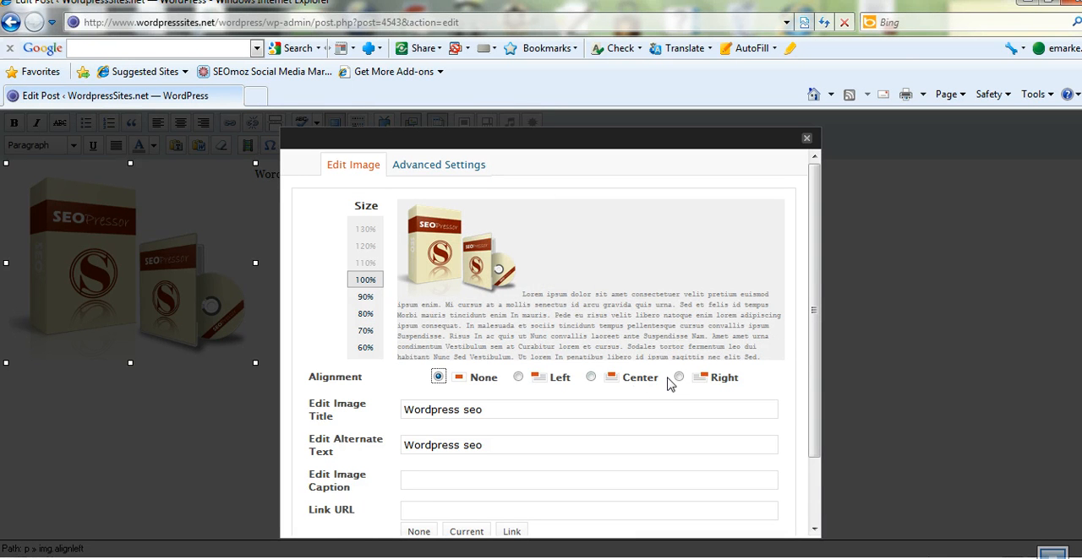
click(676, 376)
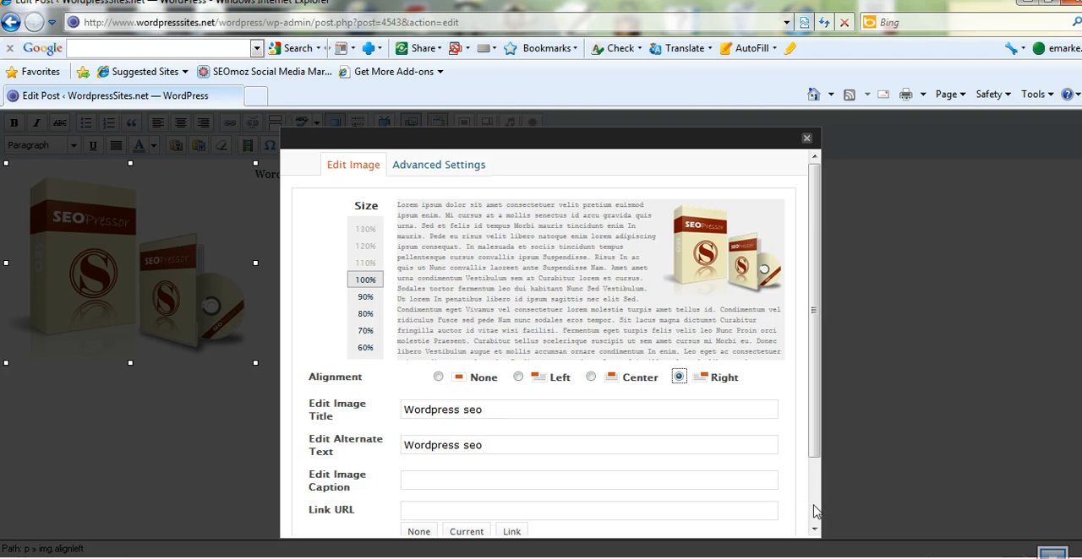
scroll(down, 3)
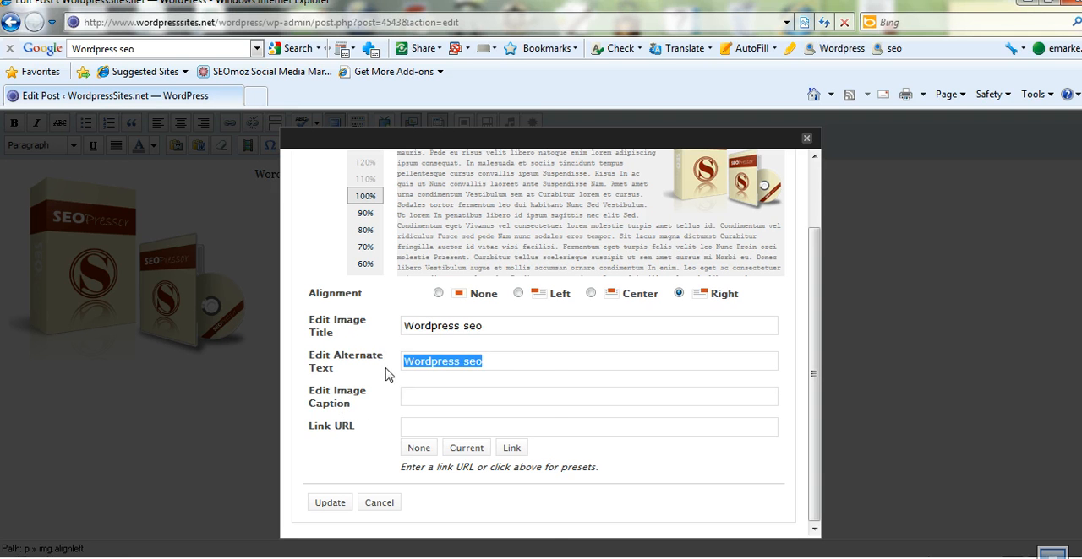
Step: Give the image the caption 'Wordpress seo' and apply the settings with Update
click(588, 395)
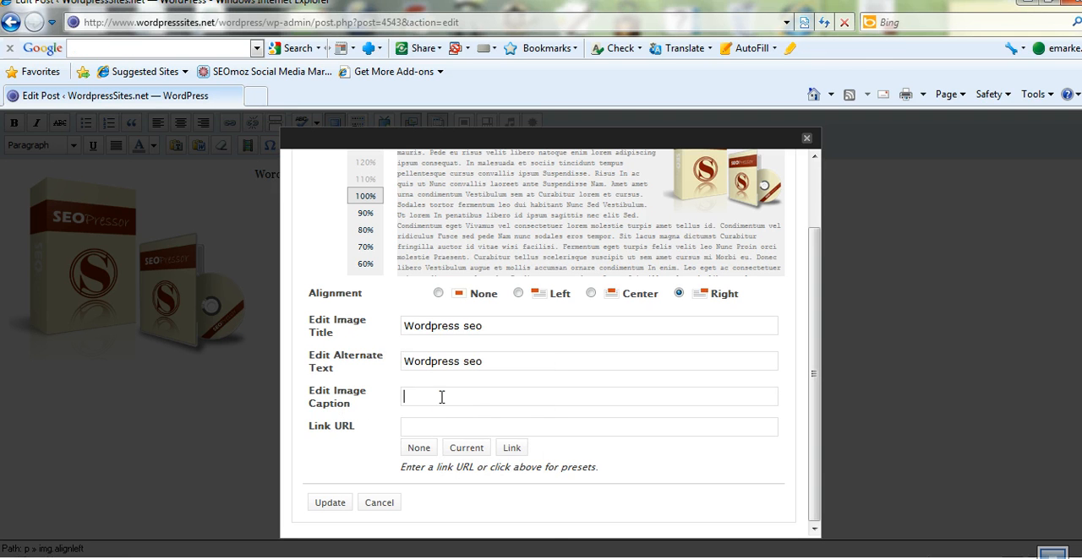
text(Wordpress seo)
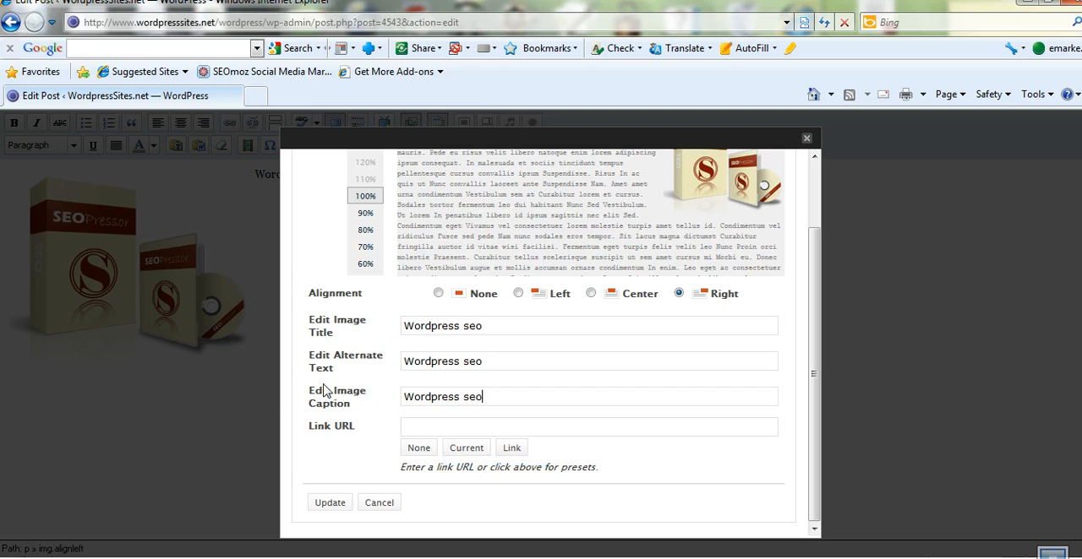
click(330, 501)
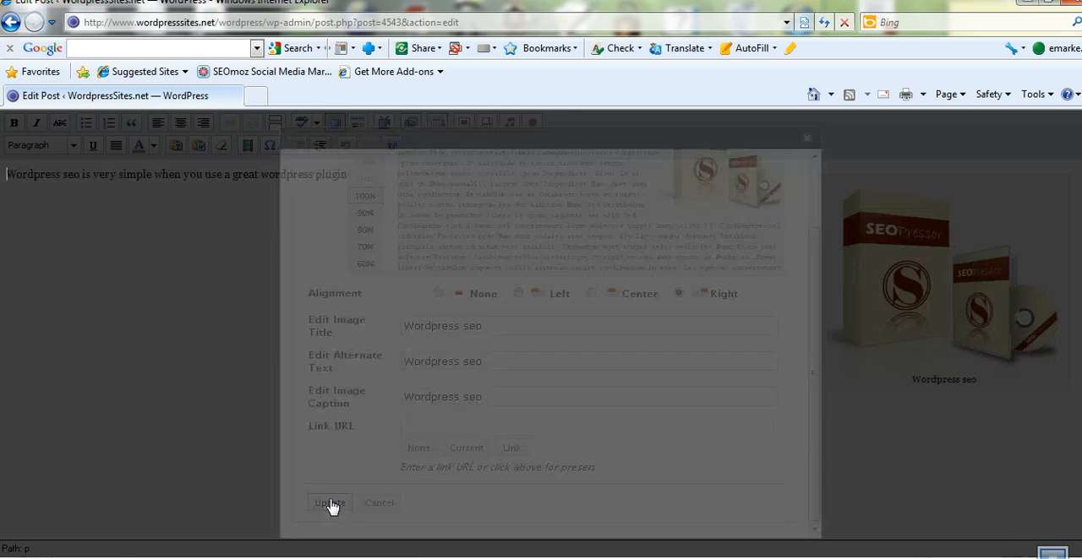
click(330, 504)
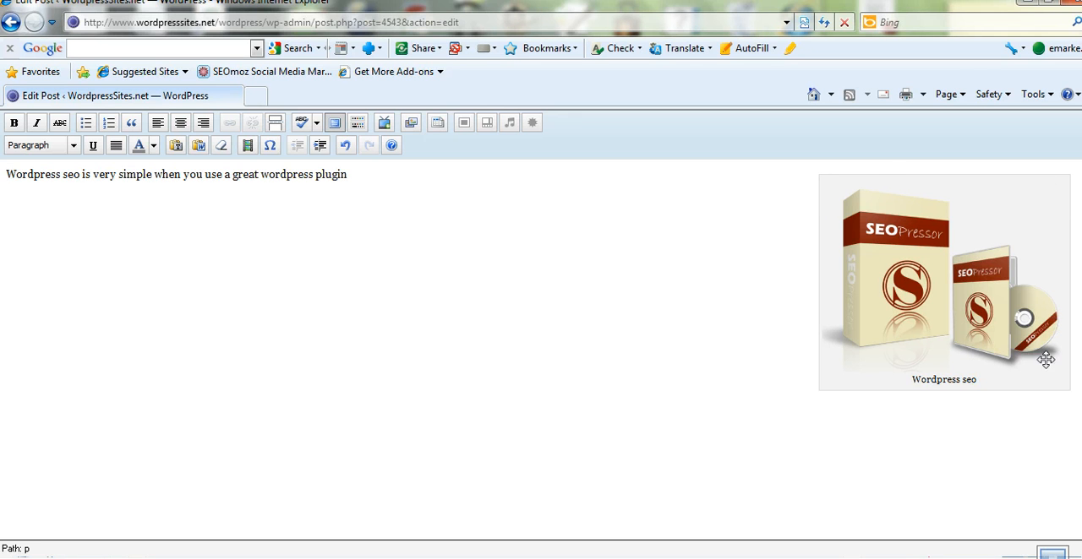
mouse_move(281, 165)
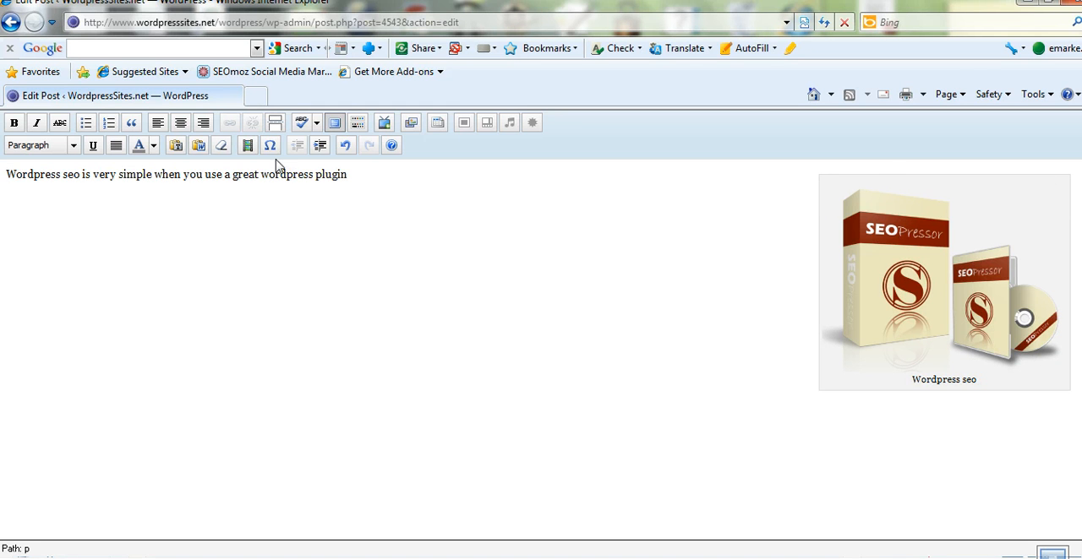
mouse_move(879, 244)
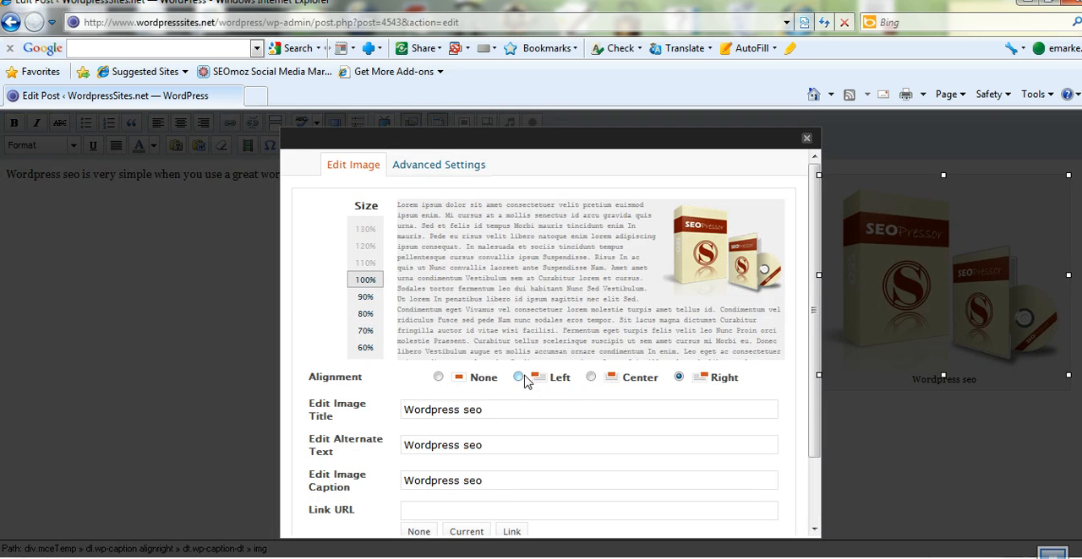
Step: Change the captioned image's alignment to Left and update it
click(517, 377)
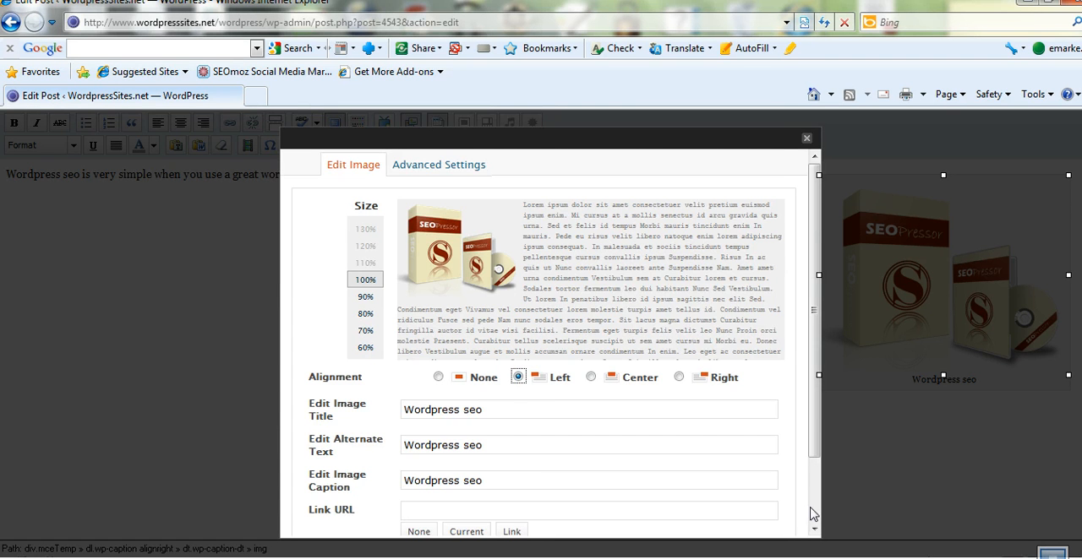
click(804, 138)
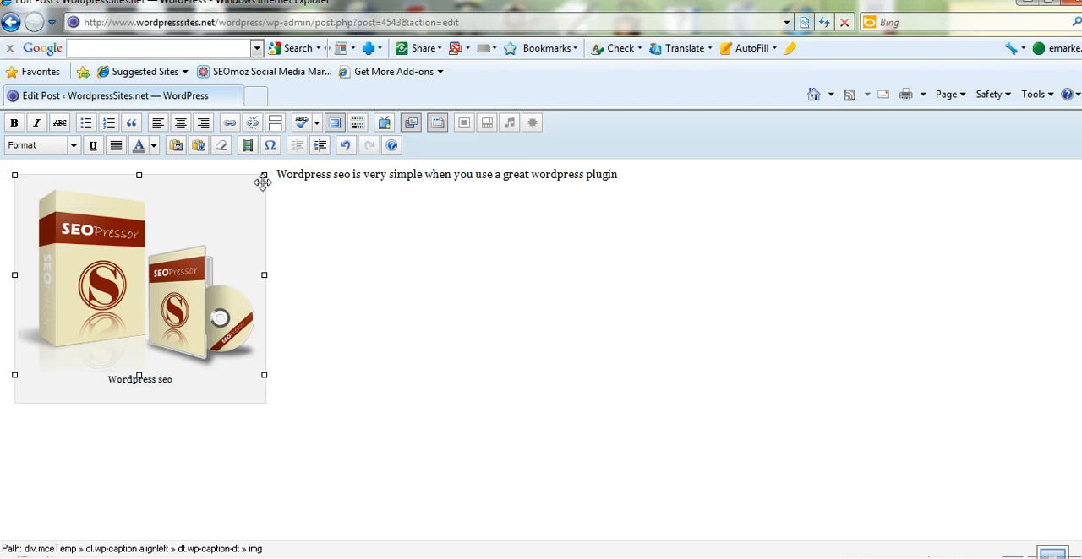
mouse_move(78, 379)
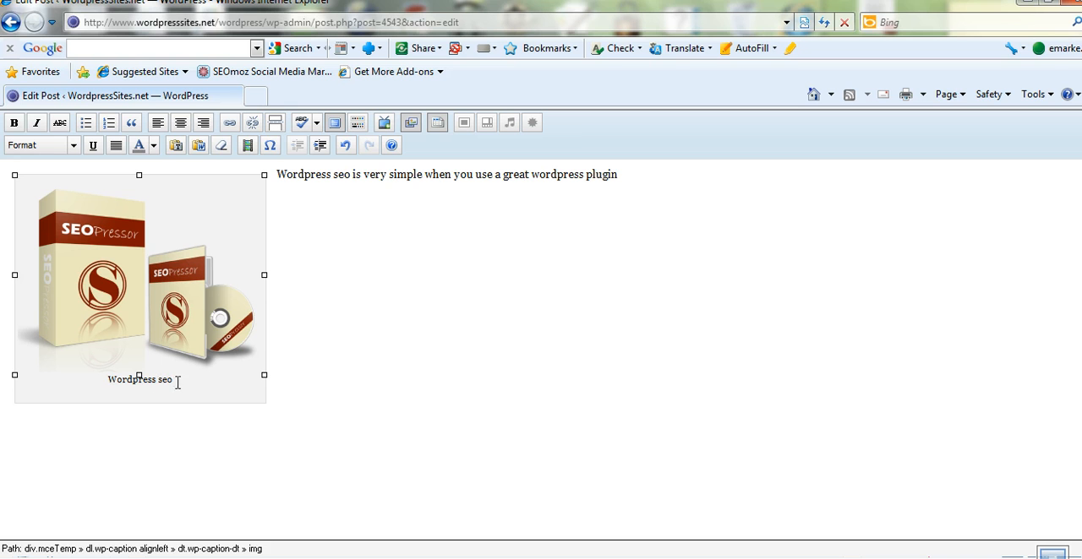
mouse_move(196, 411)
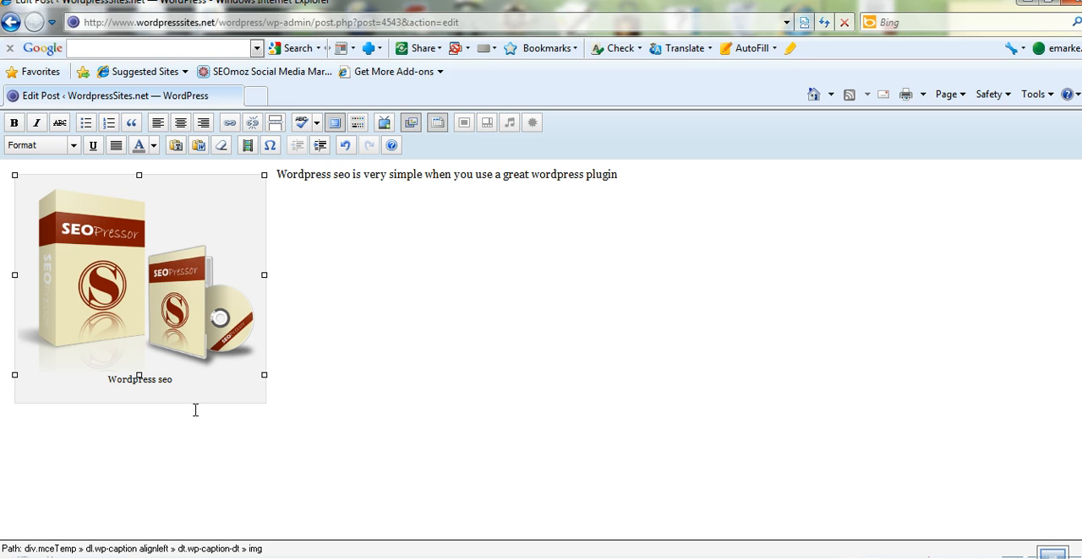
mouse_move(20, 226)
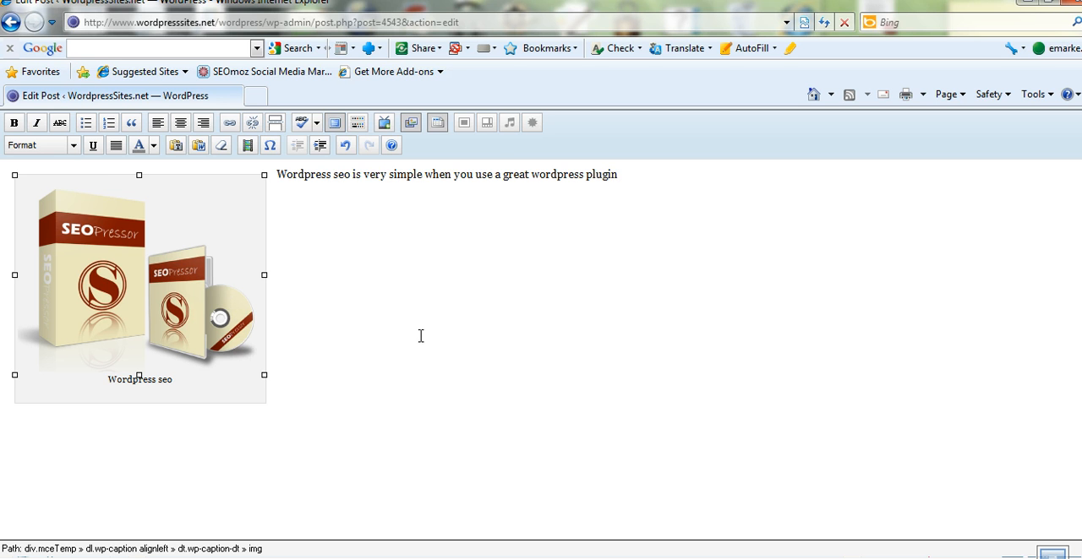
mouse_move(335, 122)
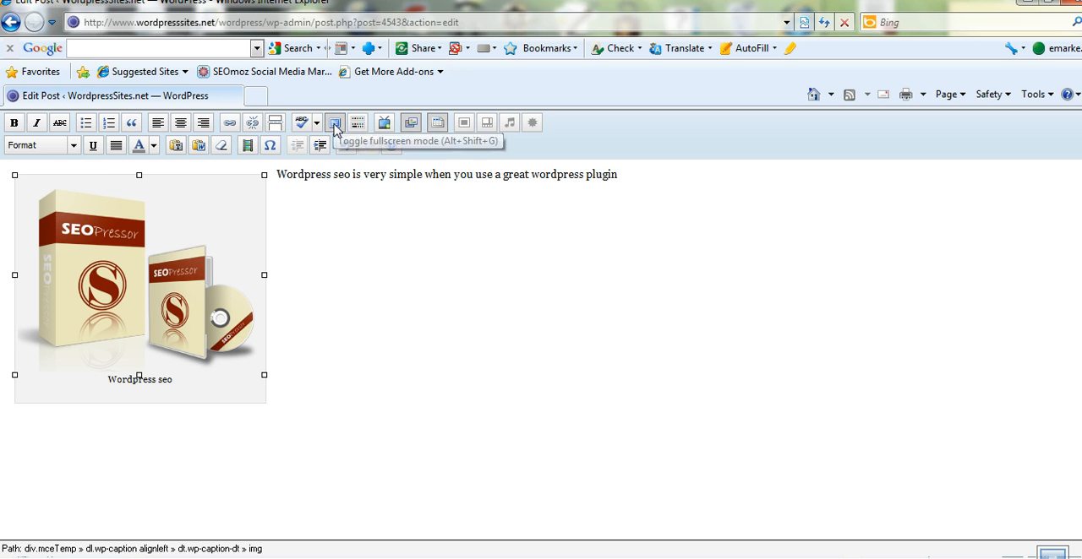
Step: Exit full-screen mode, save the post as a draft and launch its live-site preview
click(335, 122)
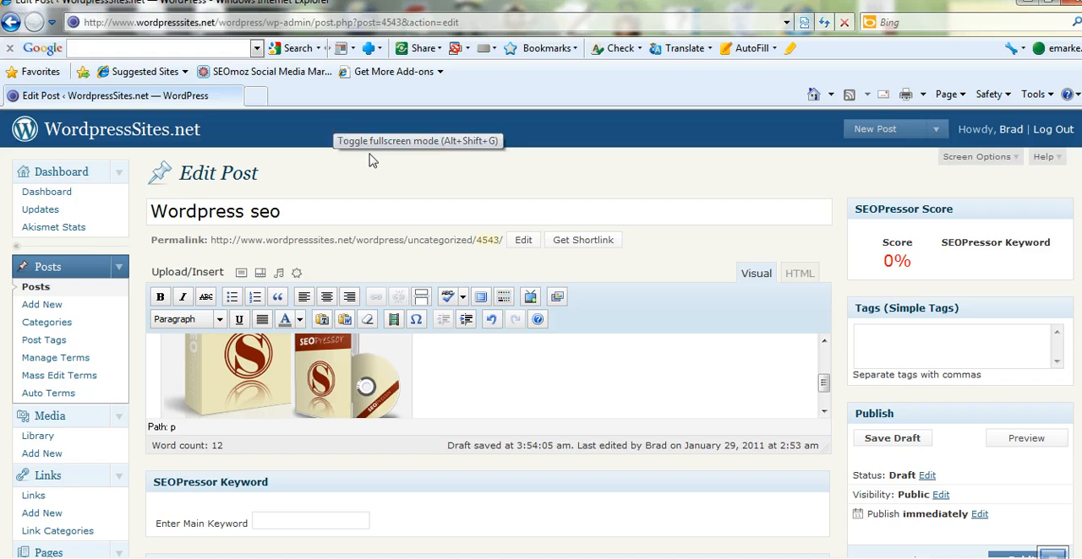
mouse_move(893, 438)
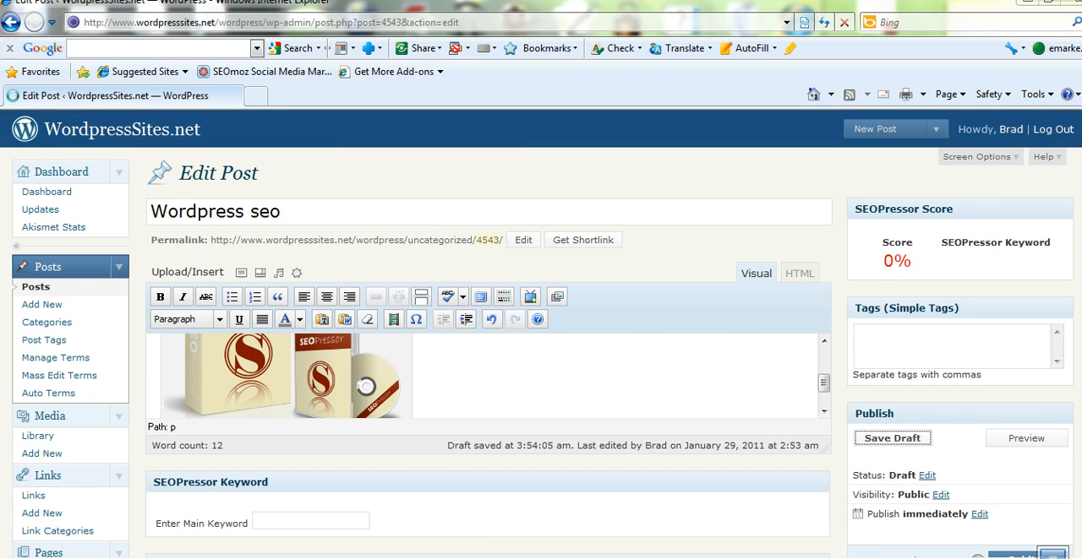
click(892, 437)
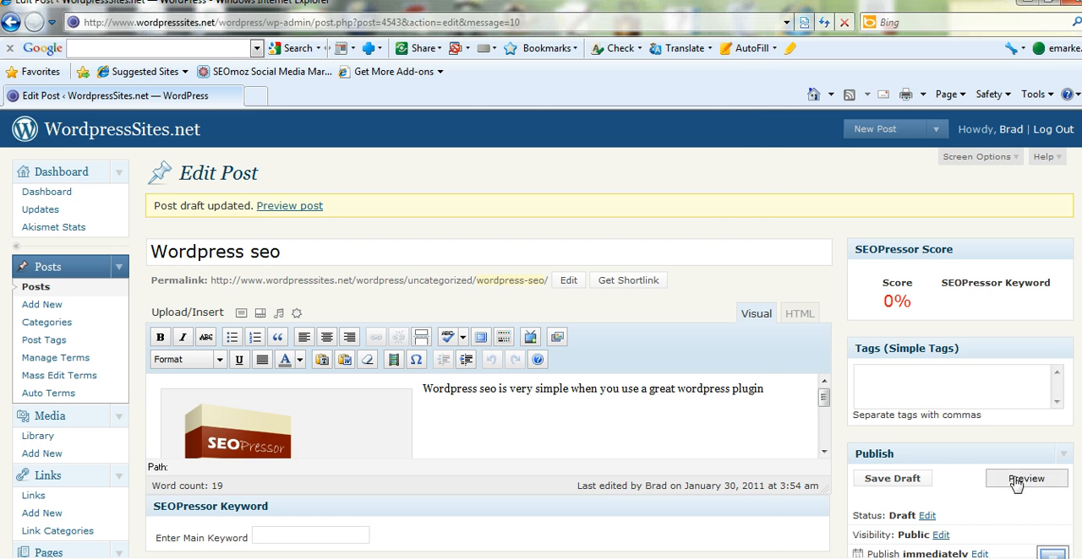
click(1026, 478)
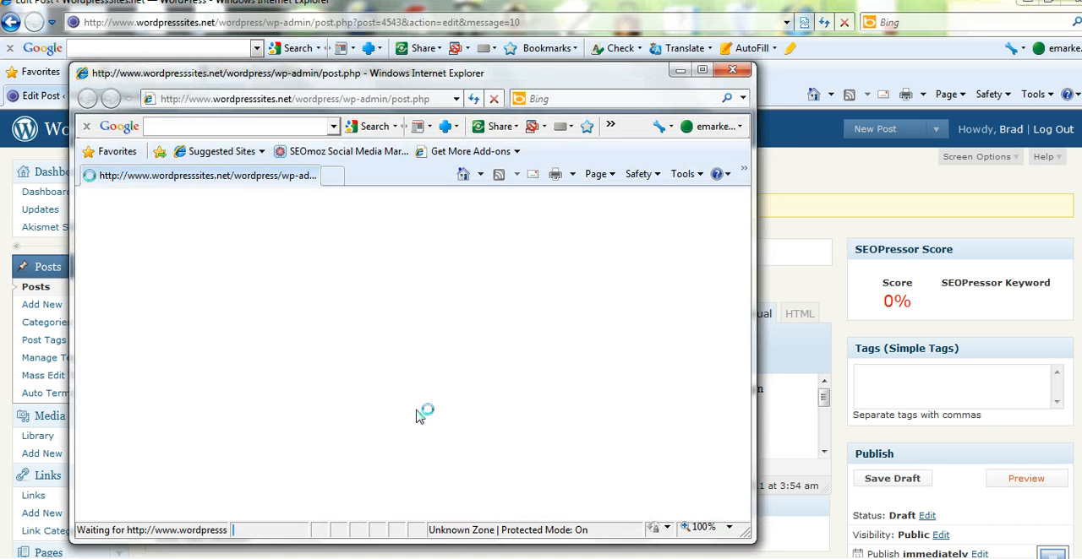
mouse_move(414, 409)
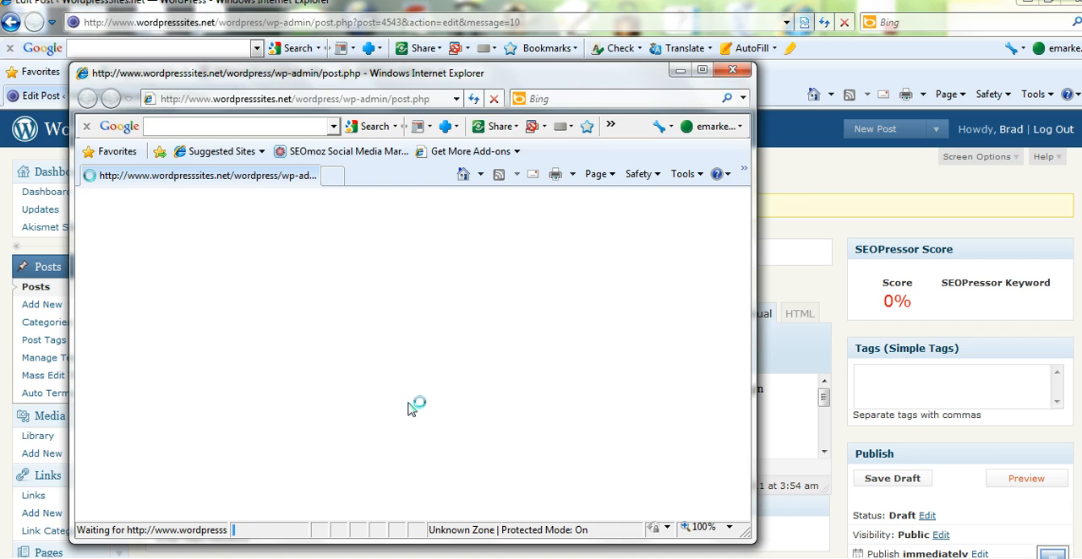
mouse_move(134, 512)
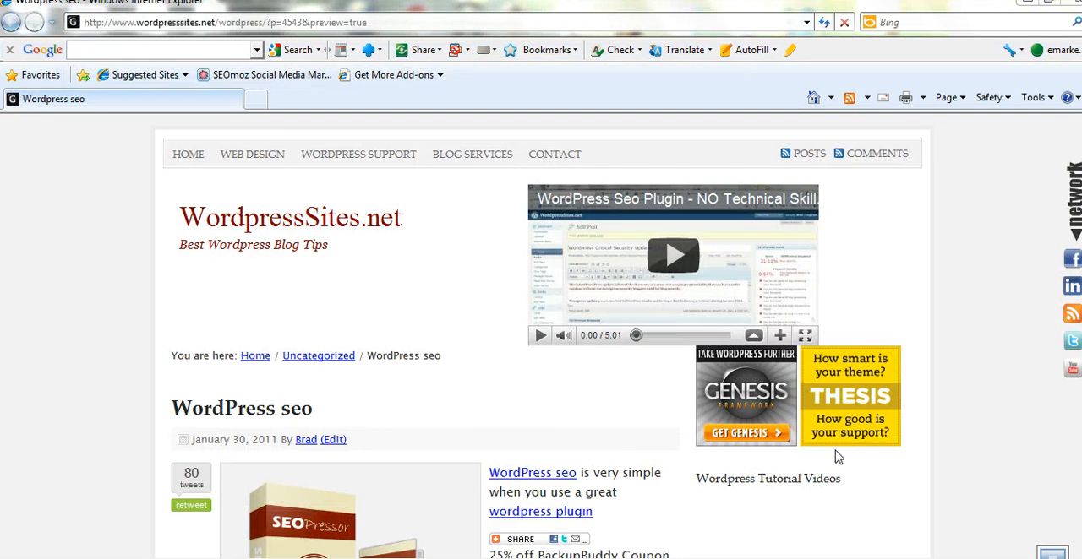
scroll(down, 3)
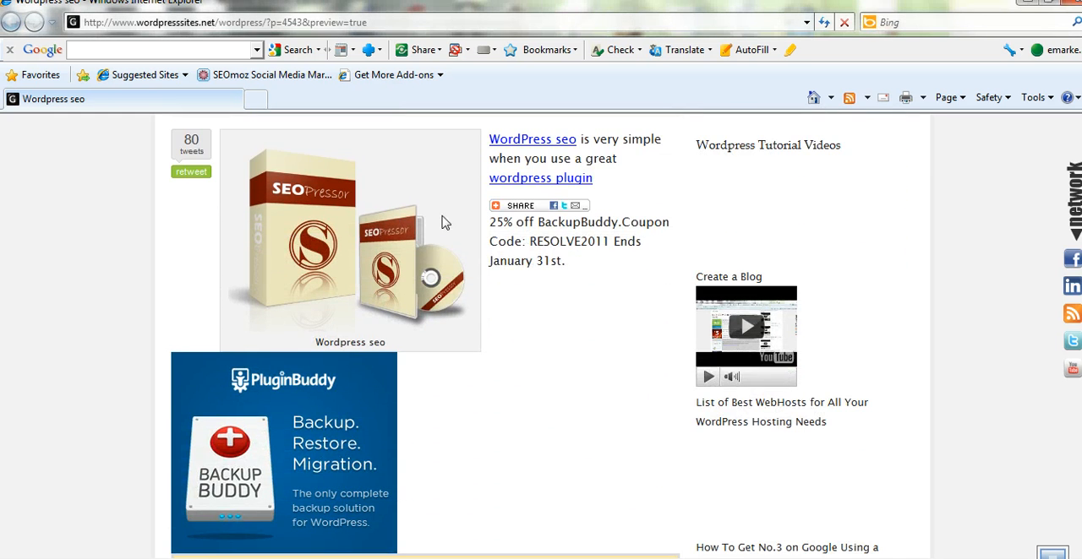
mouse_move(406, 360)
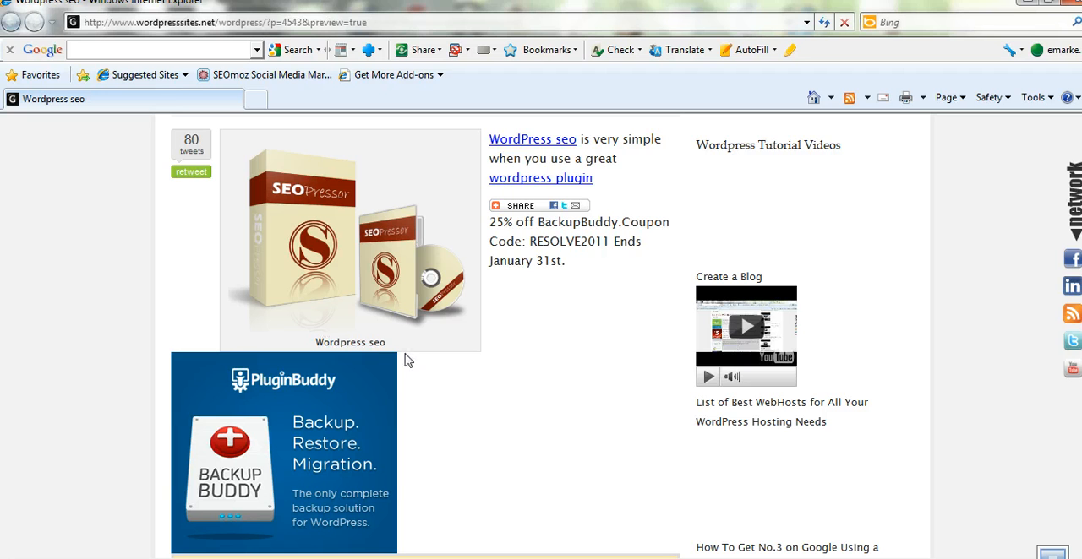
mouse_move(549, 184)
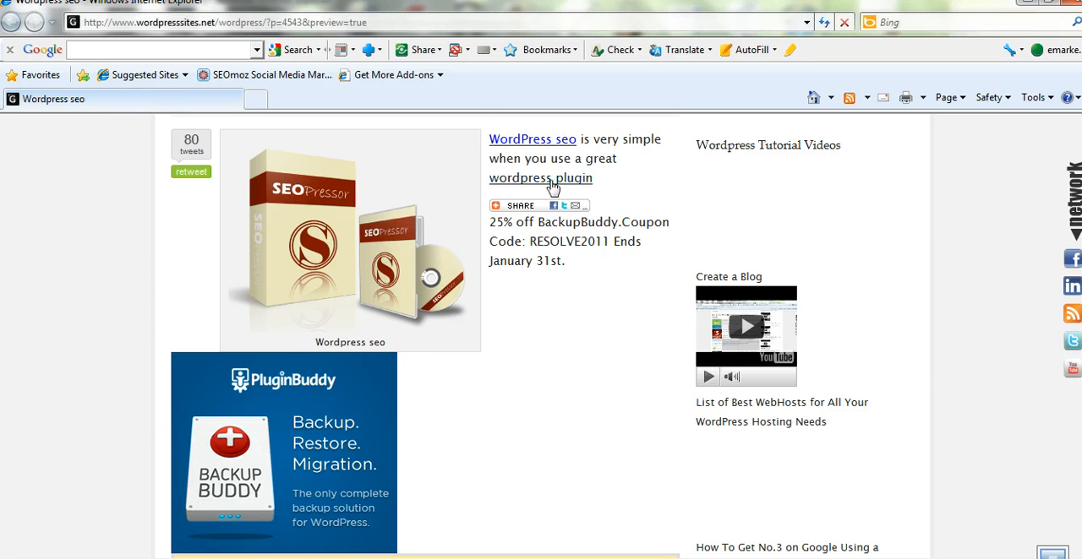
mouse_move(532, 430)
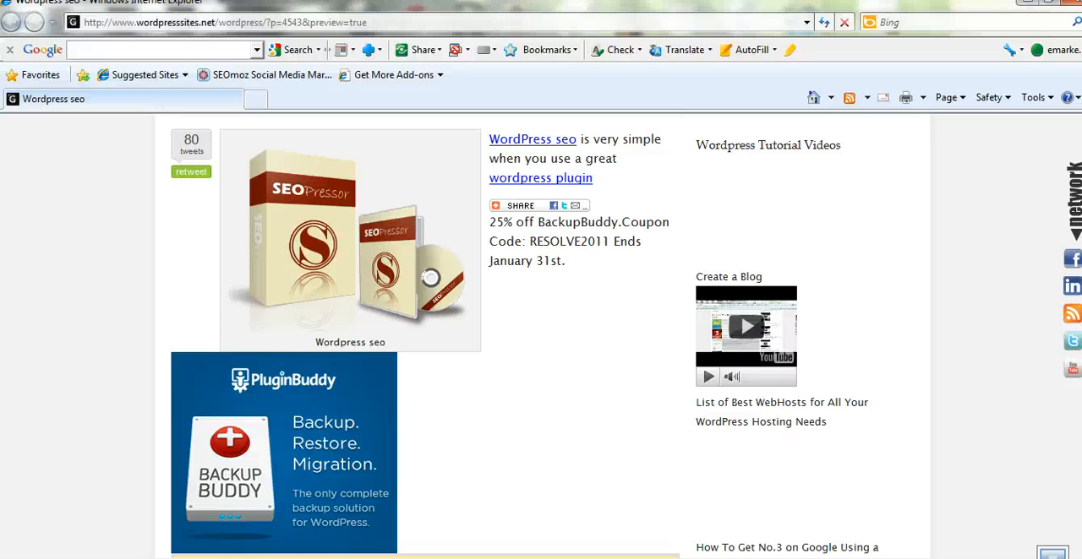
click(519, 207)
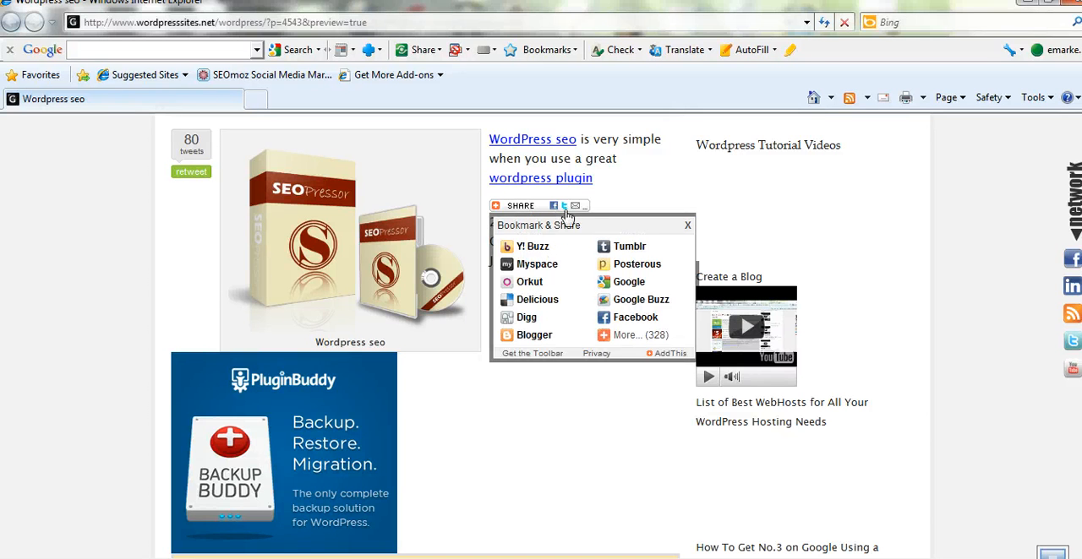
click(686, 225)
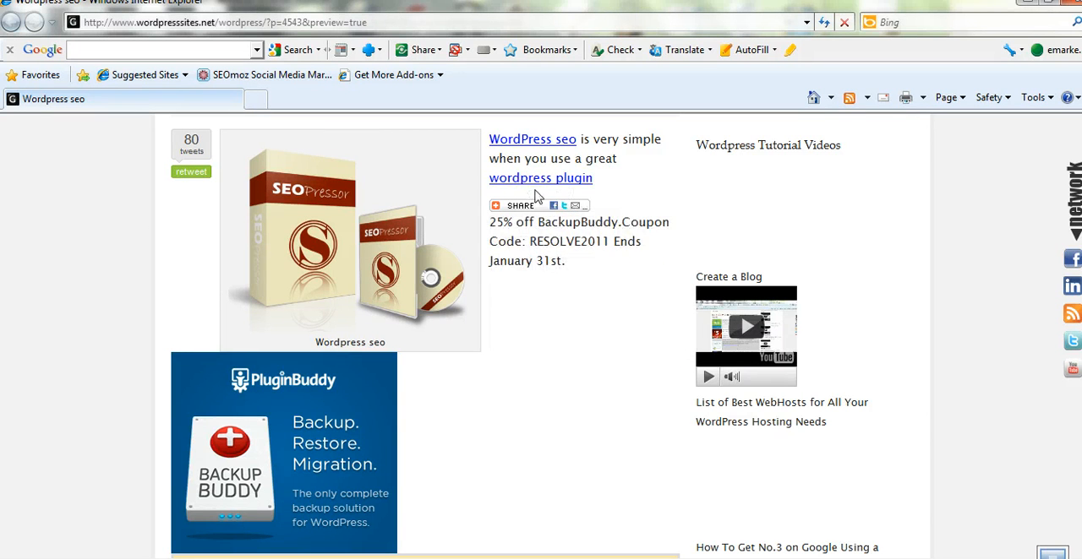
click(517, 206)
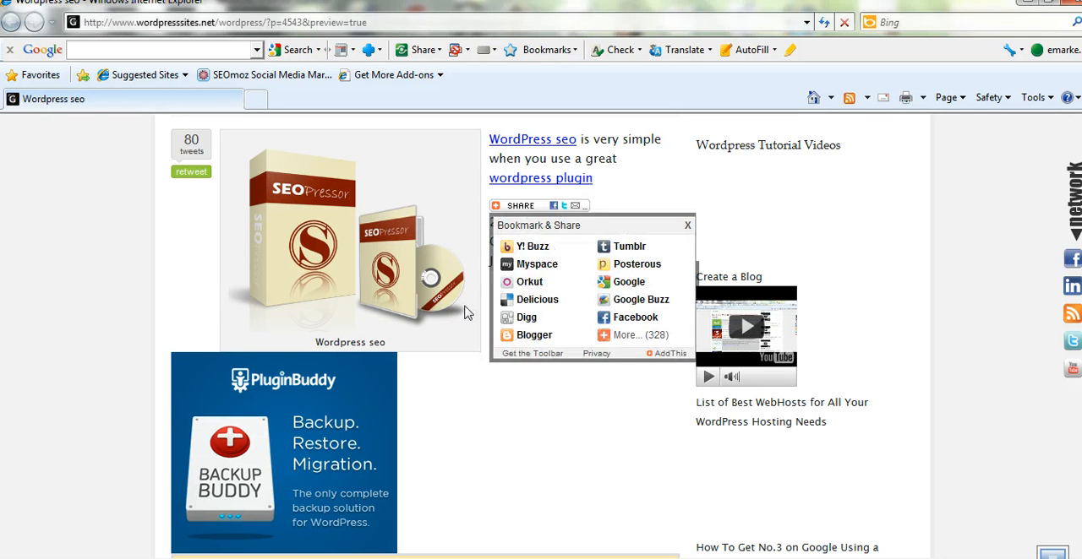
click(686, 225)
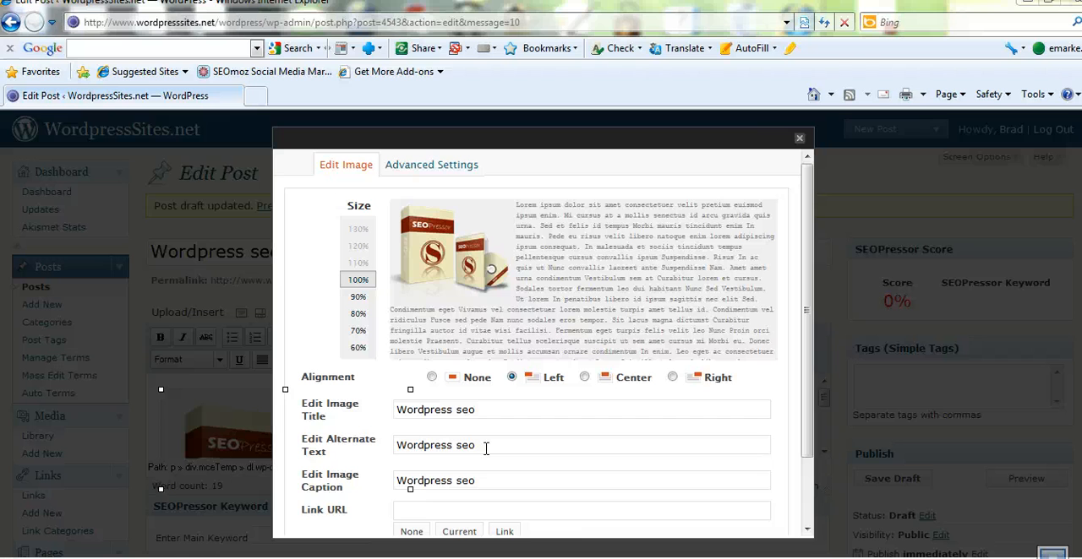
mouse_move(500, 502)
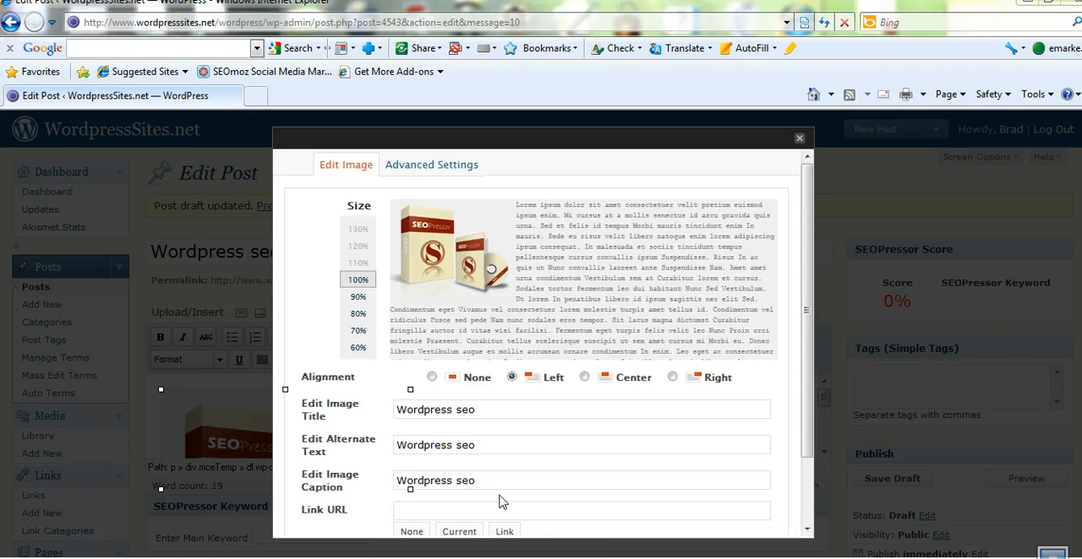
mouse_move(581, 534)
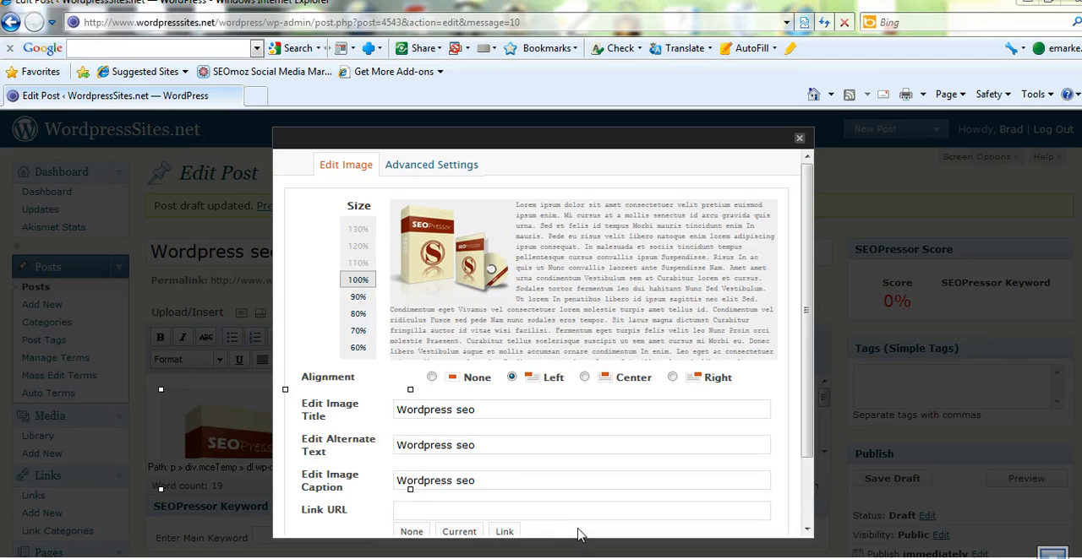